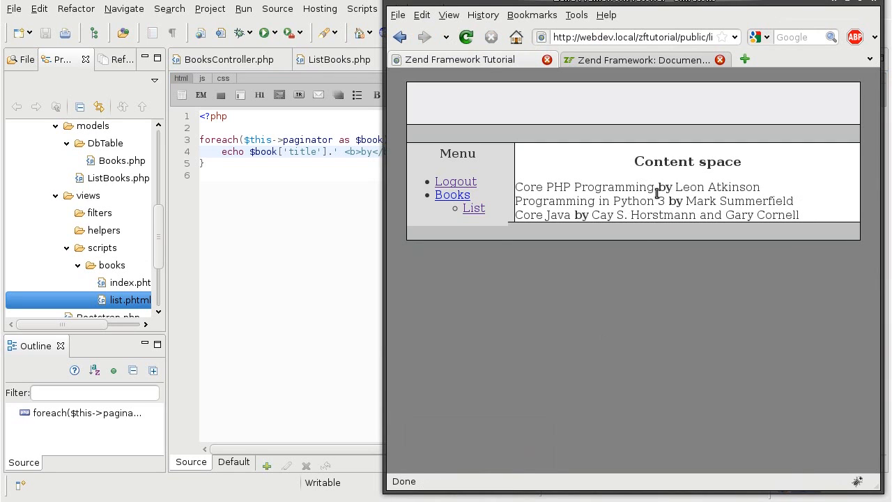
{"action": "mouse_move", "coordinate": [390, 248]}
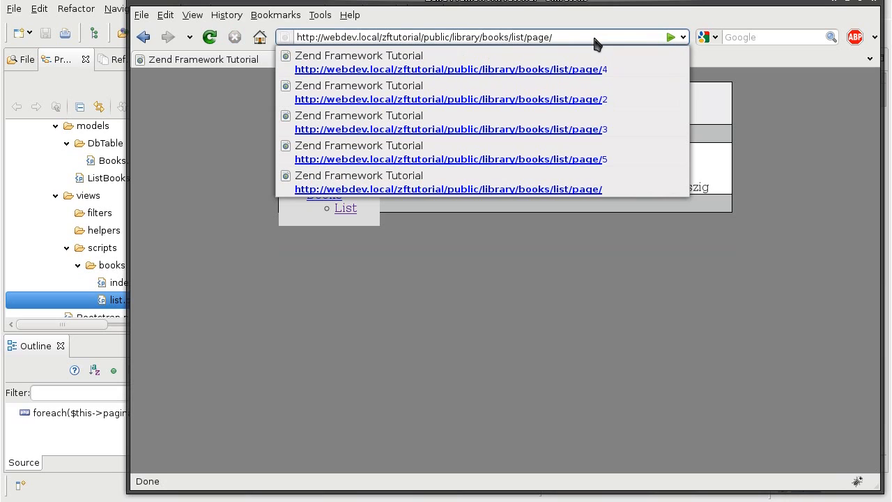
Step: Trim the trailing page number from the book list address to reach another page
{"action": "key", "text": "BackSpace"}
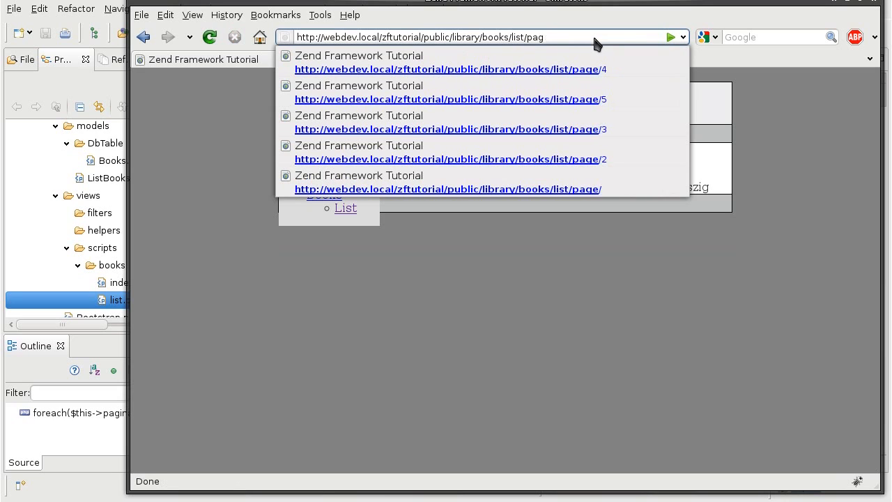
{"action": "key", "text": "BackSpace"}
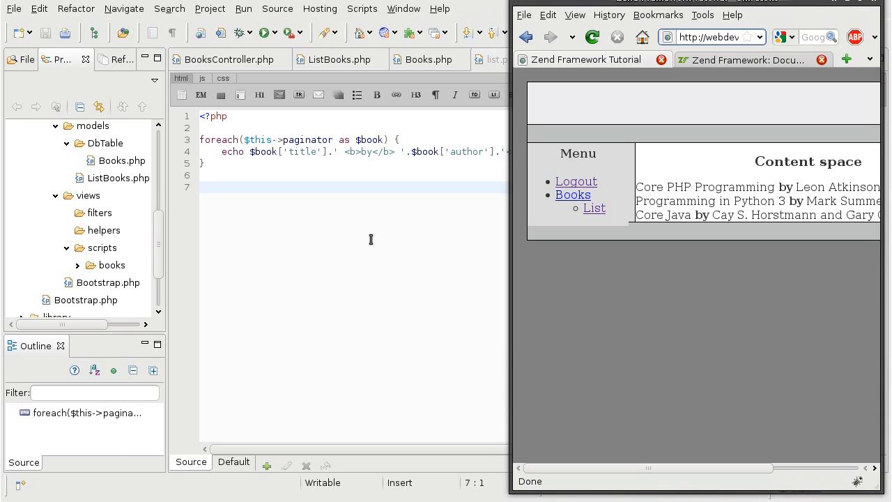
Step: Create a new file pagination.phtml under the library views/scripts folder
{"action": "right_click", "coordinate": [103, 247]}
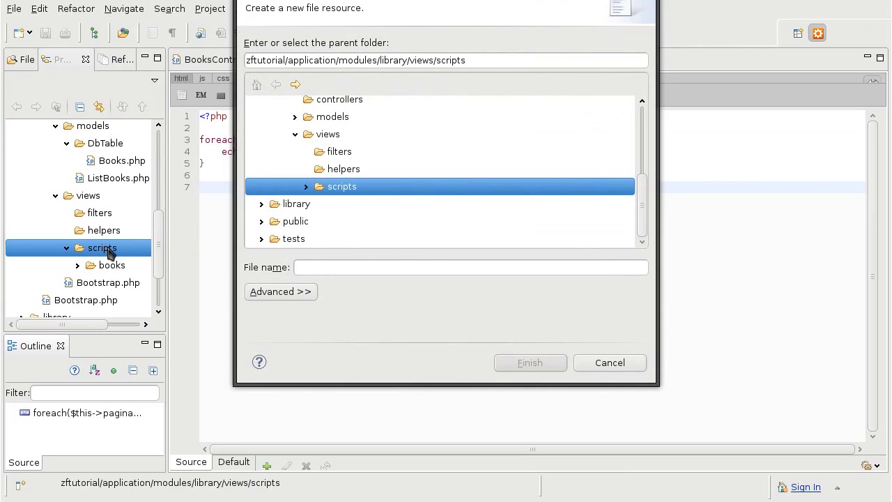
{"action": "left_click", "coordinate": [470, 267]}
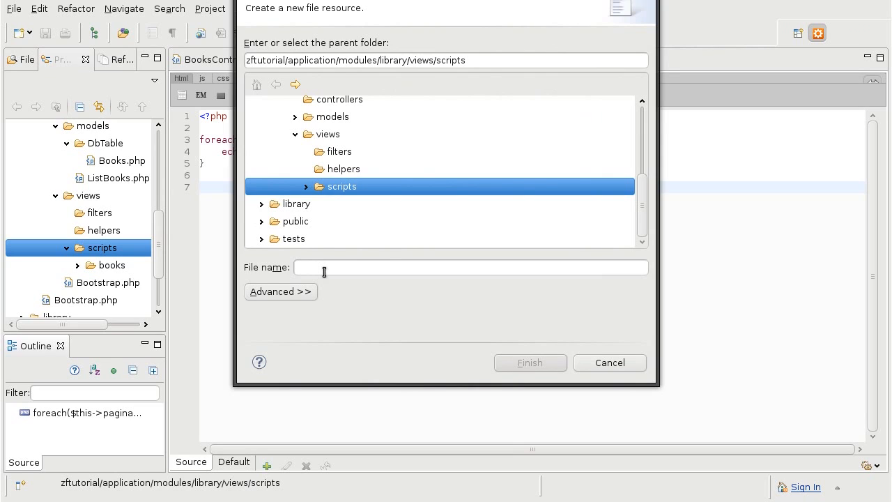
{"action": "left_click", "coordinate": [470, 267]}
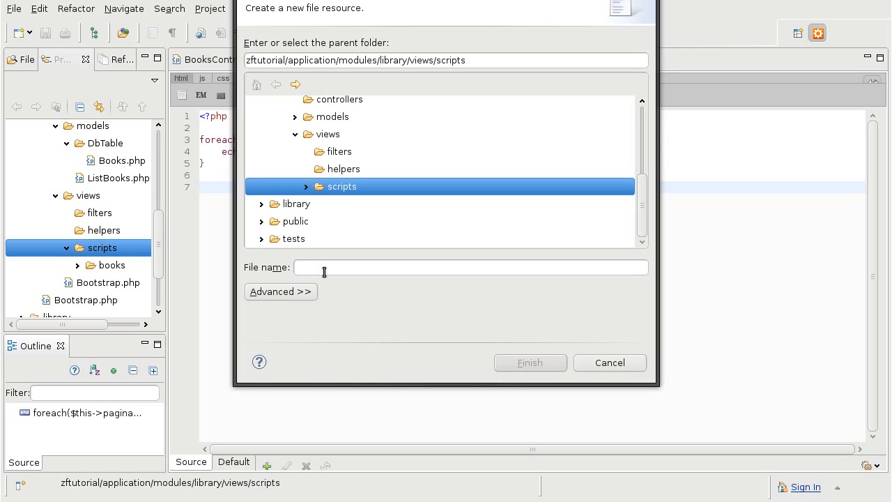
{"action": "type", "text": "pagina"}
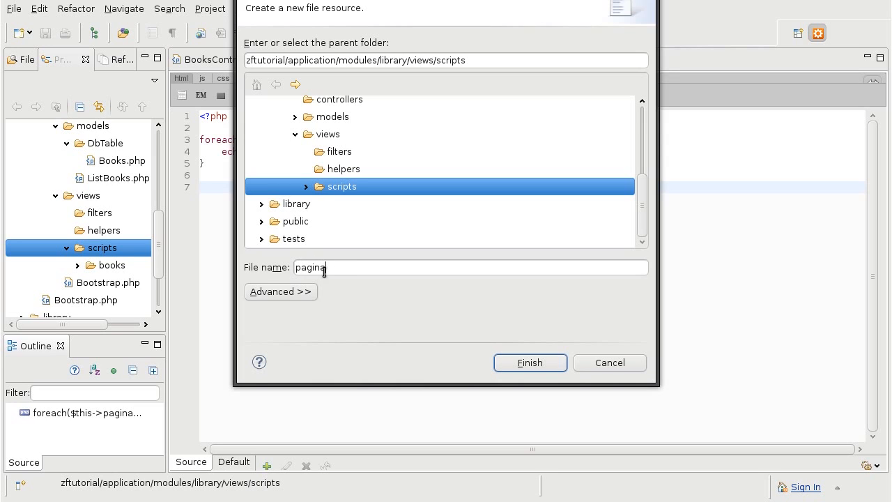
{"action": "left_click", "coordinate": [529, 362]}
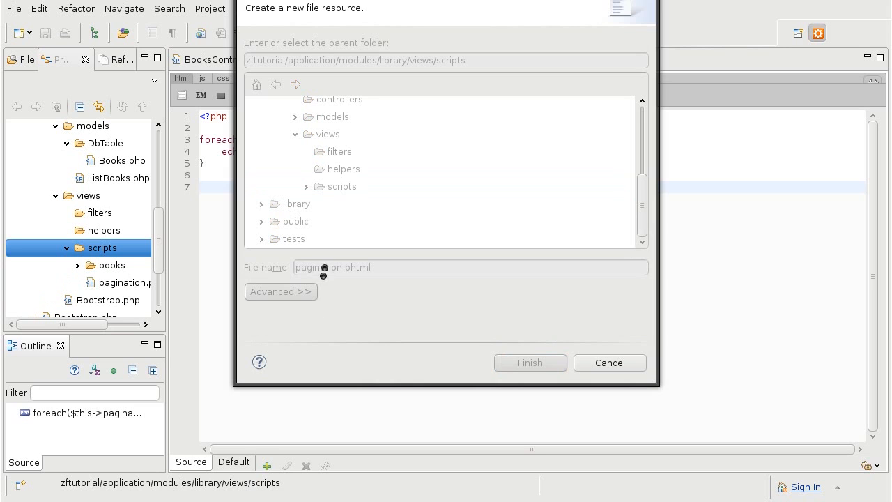
{"action": "left_click", "coordinate": [529, 362]}
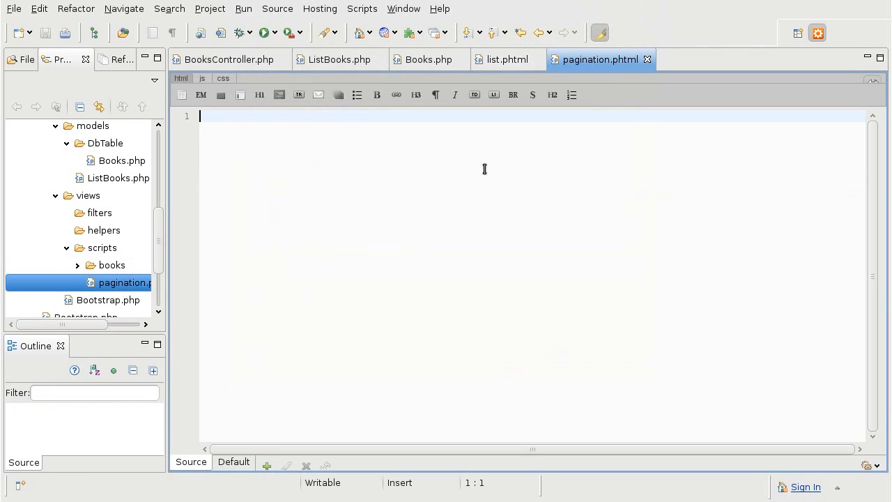
{"action": "mouse_move", "coordinate": [444, 68]}
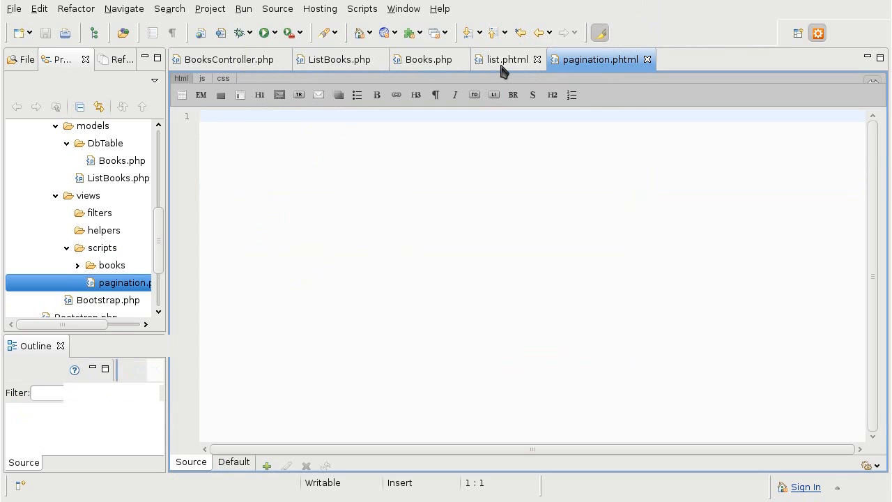
Step: In list.phtml, begin $this->paginationControl($this->paginator as the pager output
{"action": "left_click", "coordinate": [507, 59]}
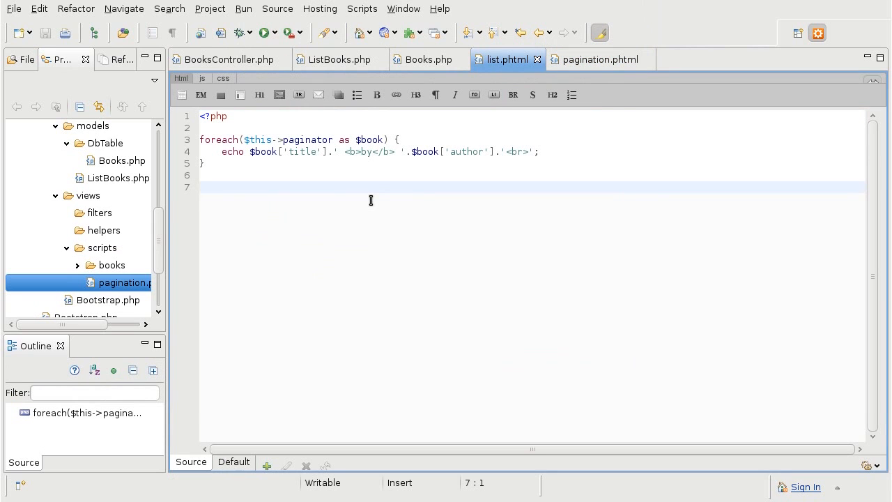
{"action": "type", "text": "$this->"}
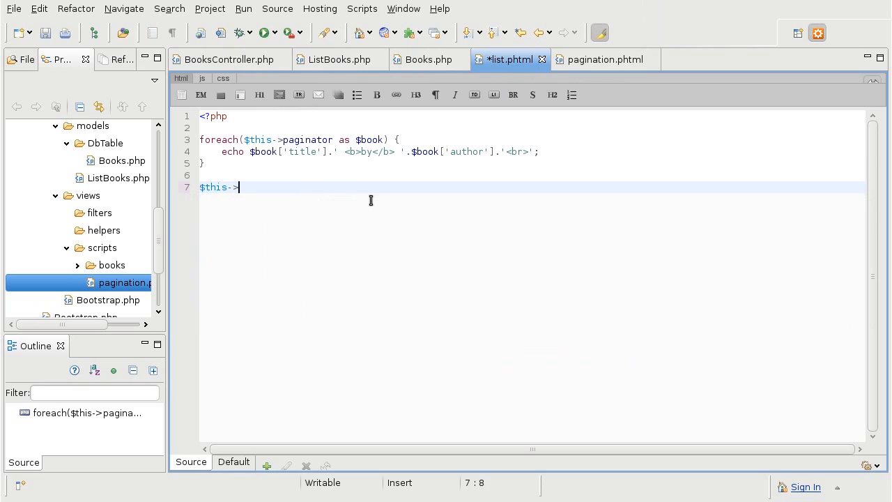
{"action": "type", "text": "pagi"}
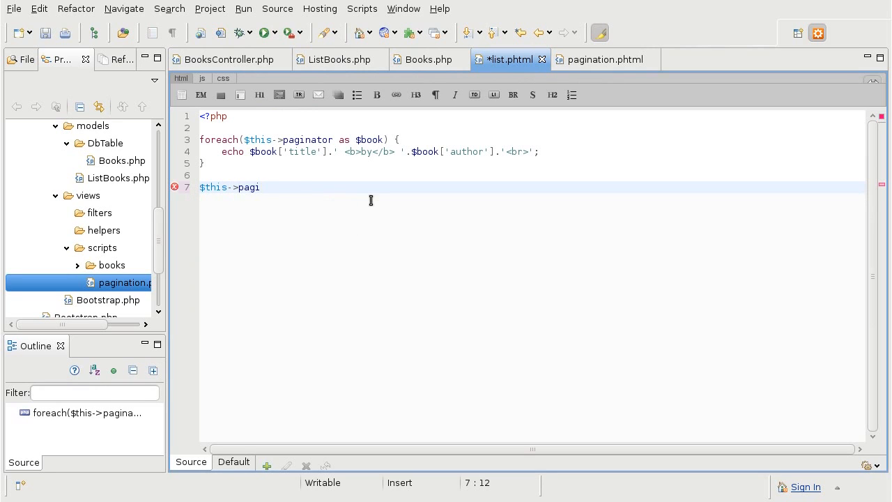
{"action": "type", "text": "nation"}
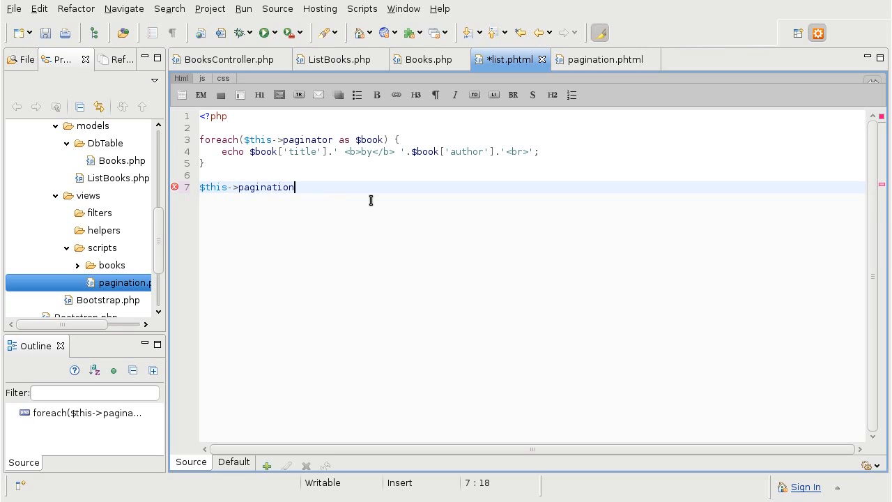
{"action": "type", "text": "Control($"}
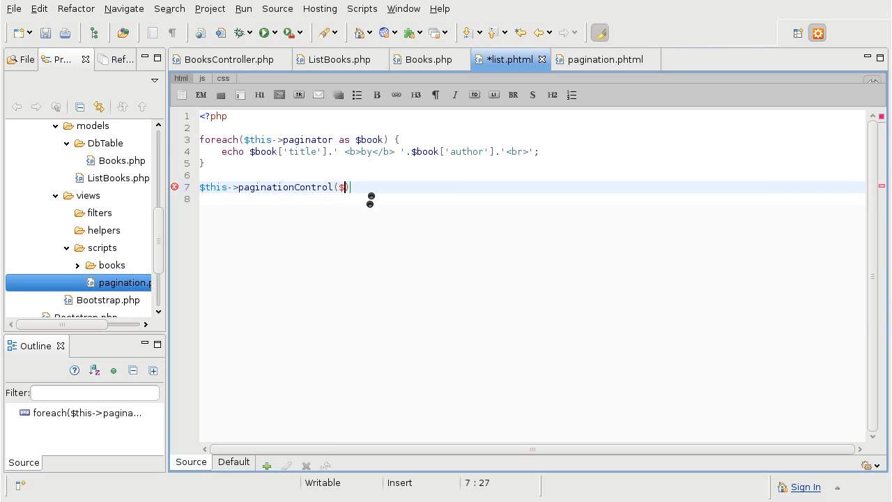
{"action": "type", "text": "this"}
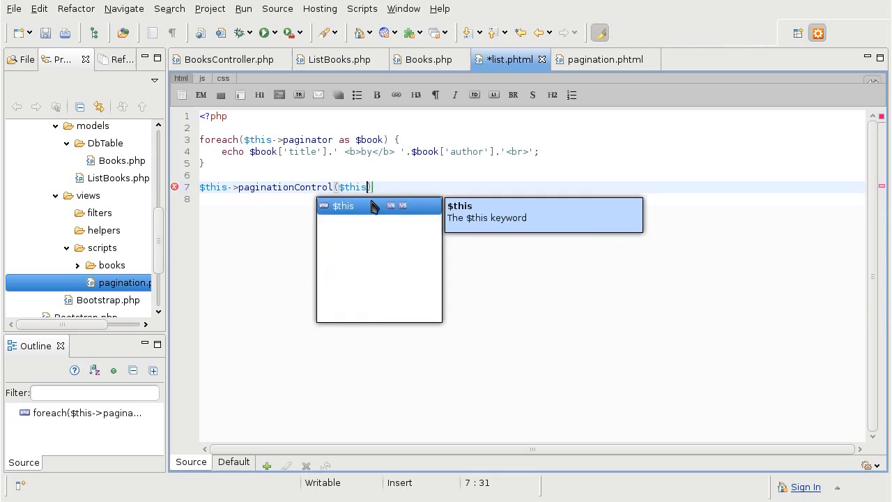
{"action": "type", "text": "->"}
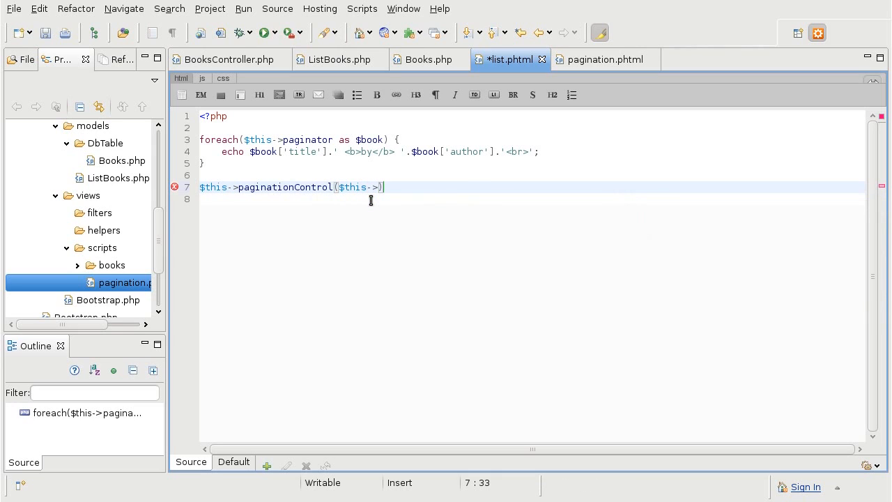
{"action": "key", "text": "BackSpace"}
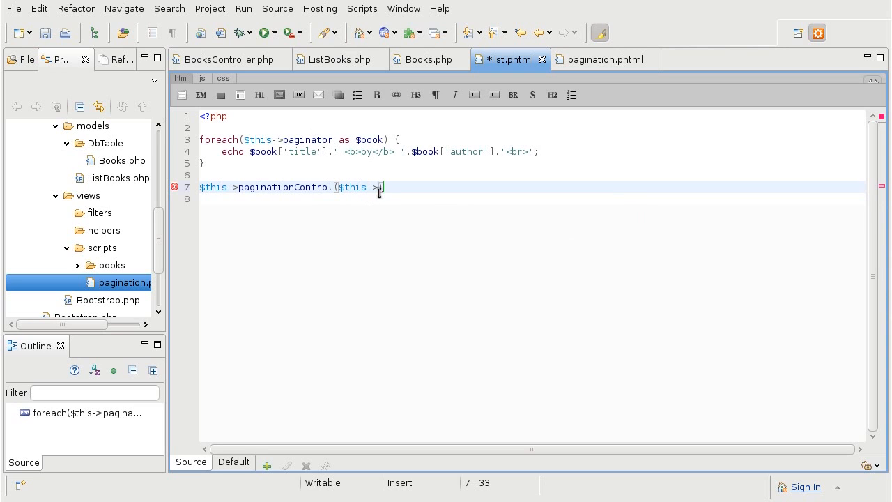
{"action": "type", "text": "paginator, '"}
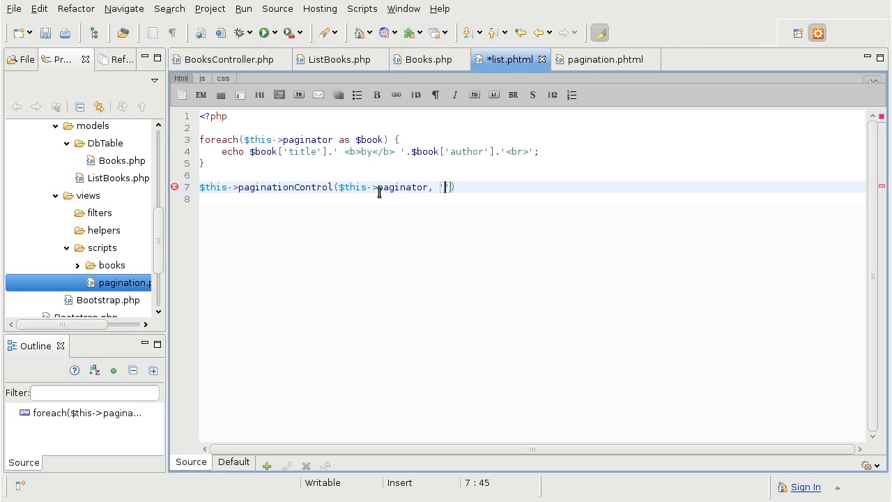
Step: Finish the call with 'Sliding' style and 'pagination.phtml', and echo its result
{"action": "type", "text": "Slid"}
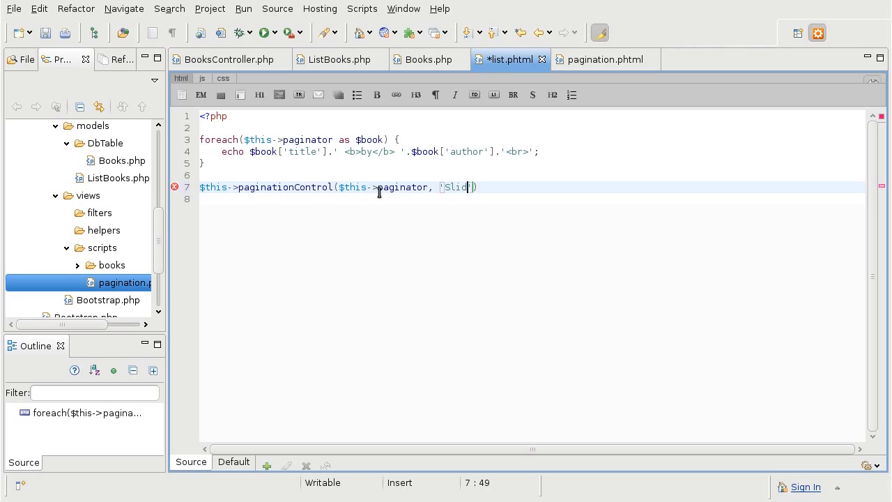
{"action": "type", "text": "ing',"}
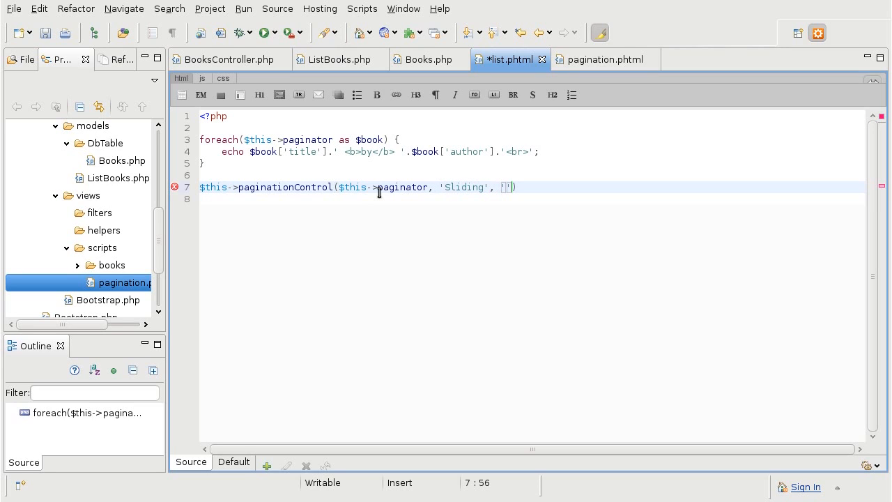
{"action": "type", "text": "pagination.phtml"}
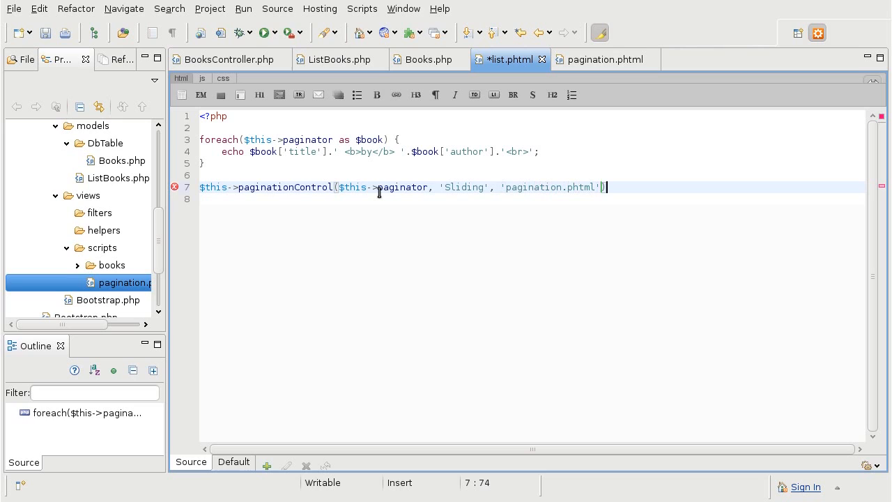
{"action": "type", "text": ";"}
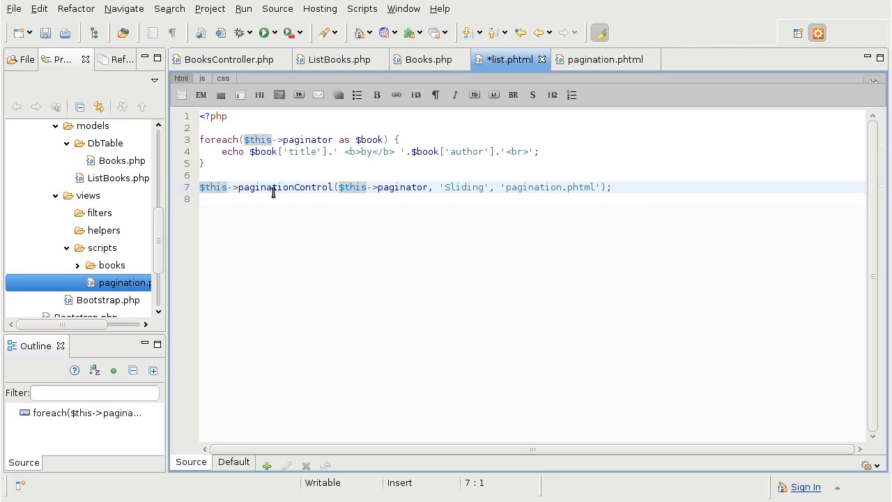
{"action": "type", "text": "echo"}
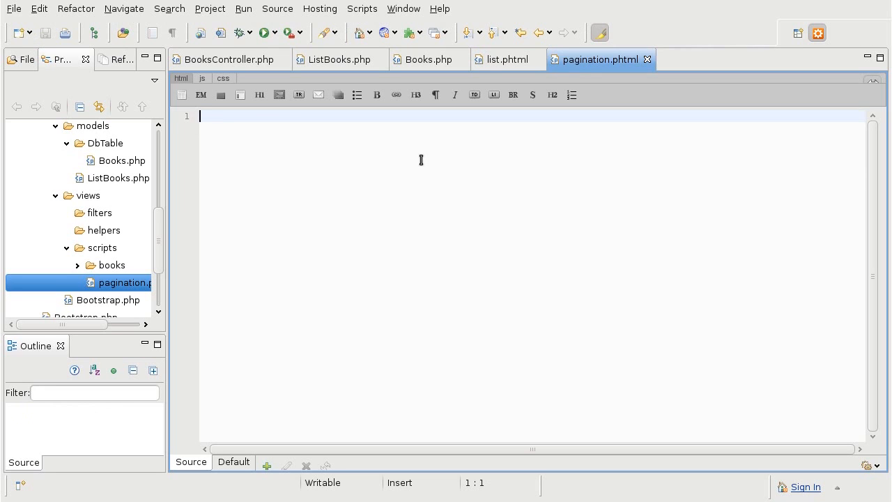
{"action": "mouse_move", "coordinate": [420, 394]}
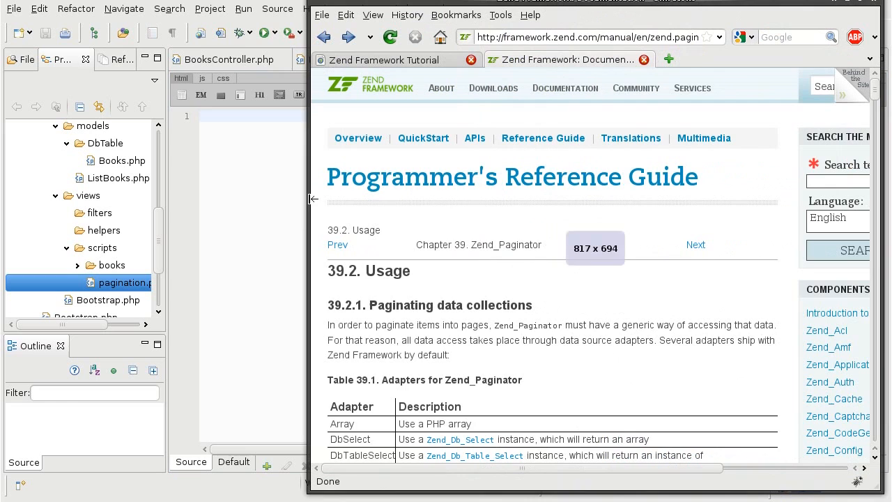
Step: Look up the pagesInRange property in the Zend_Paginator view partial properties table
{"action": "scroll", "scroll_direction": "down", "scroll_amount": 3}
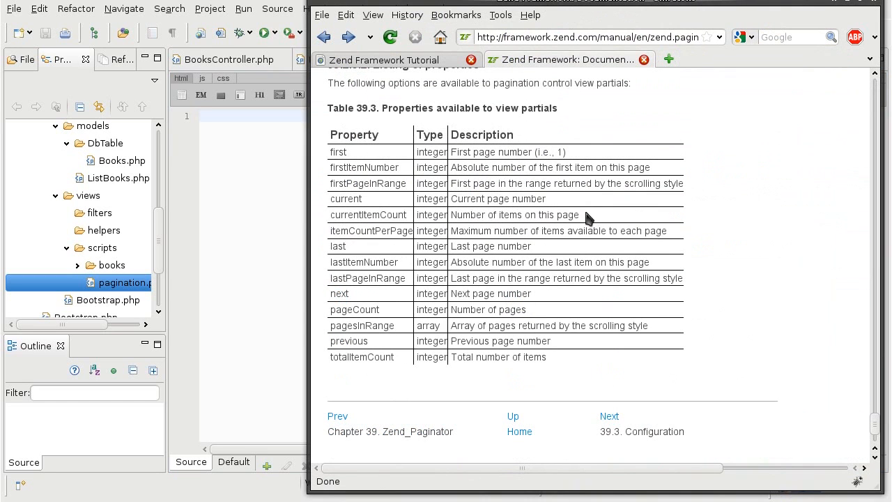
{"action": "left_click", "coordinate": [592, 37]}
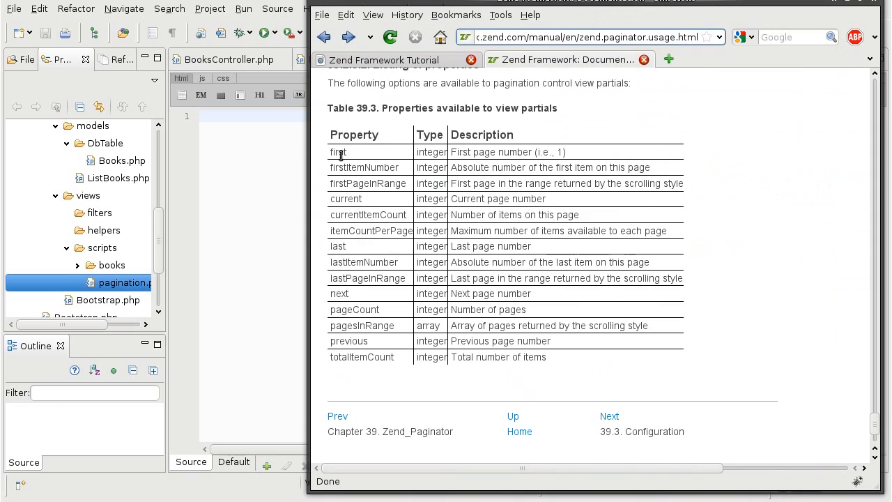
{"action": "mouse_move", "coordinate": [542, 395]}
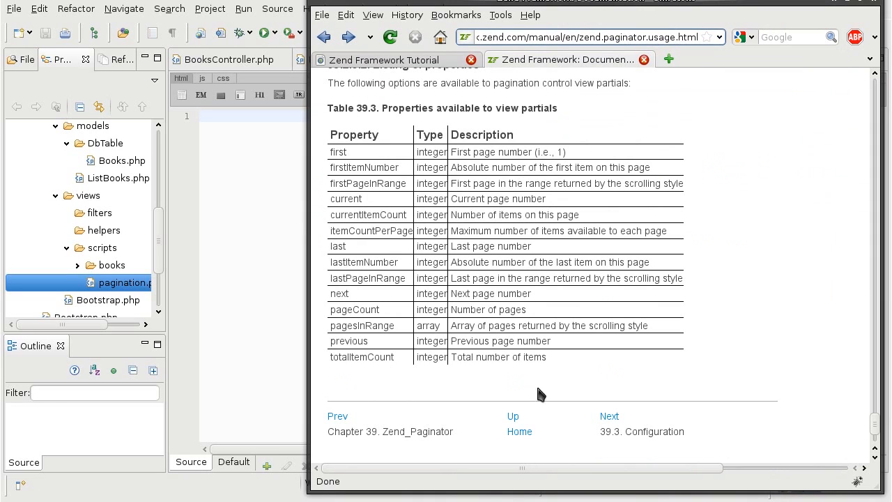
{"action": "mouse_move", "coordinate": [582, 372]}
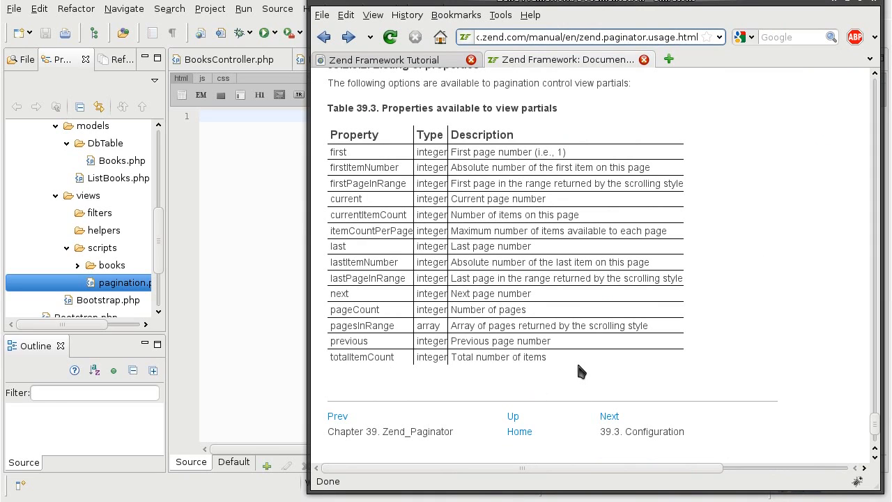
{"action": "mouse_move", "coordinate": [300, 158]}
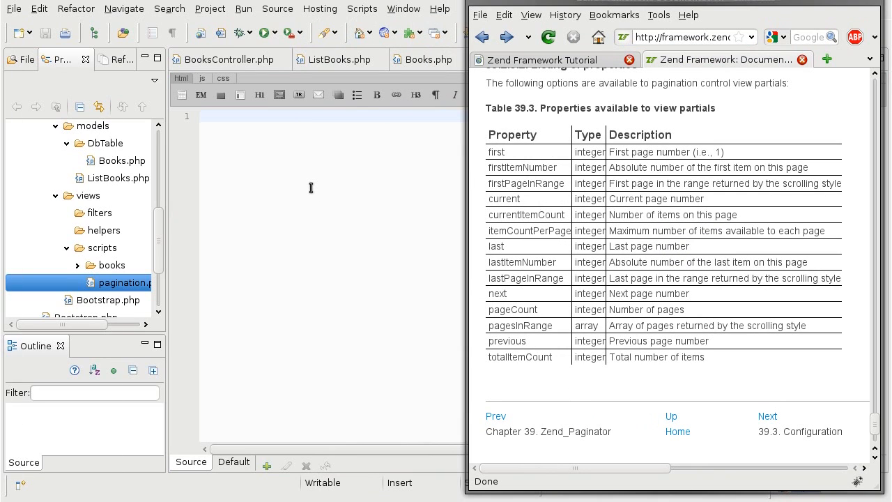
{"action": "mouse_move", "coordinate": [614, 323]}
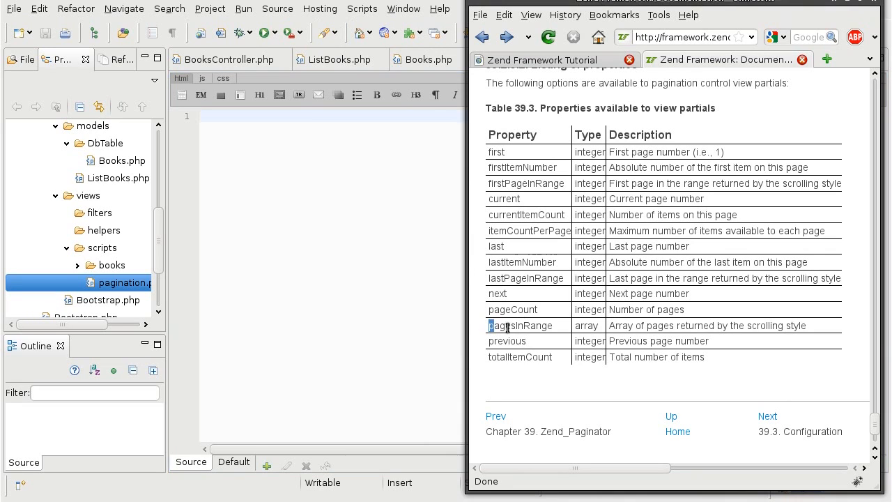
{"action": "double_click", "coordinate": [519, 325]}
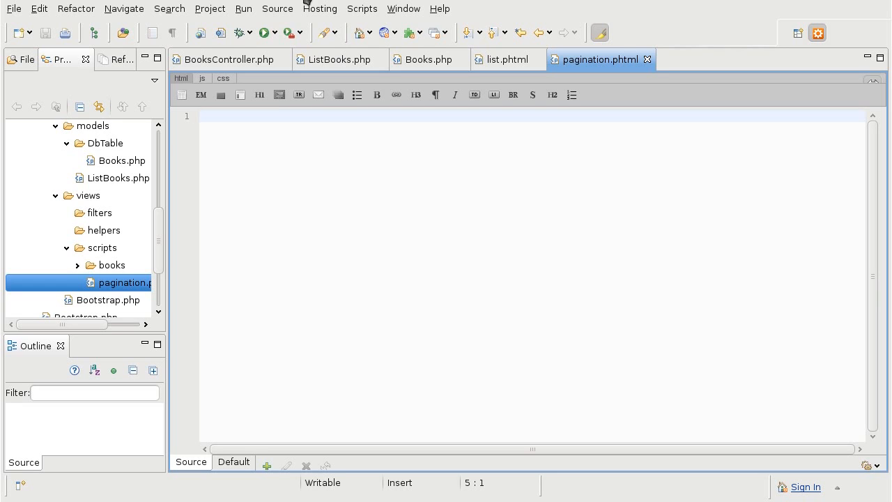
Step: Write foreach($this->pagesInRange as $page) { echo $page in pagination.phtml
{"action": "type", "text": "foreach"}
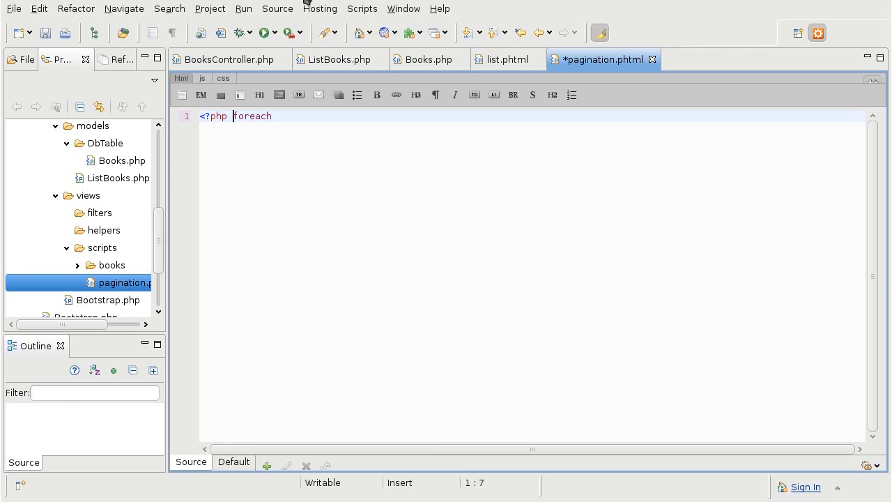
{"action": "type", "text": "($"}
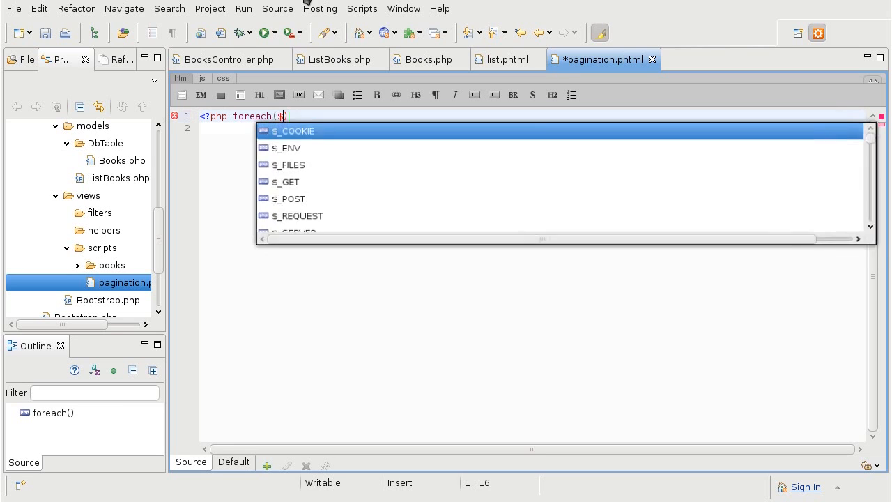
{"action": "type", "text": "this->"}
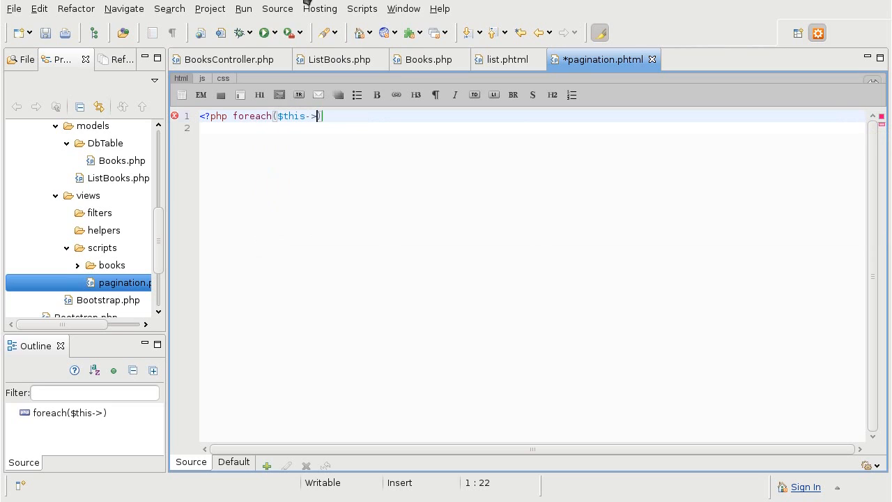
{"action": "type", "text": "pagesIn"}
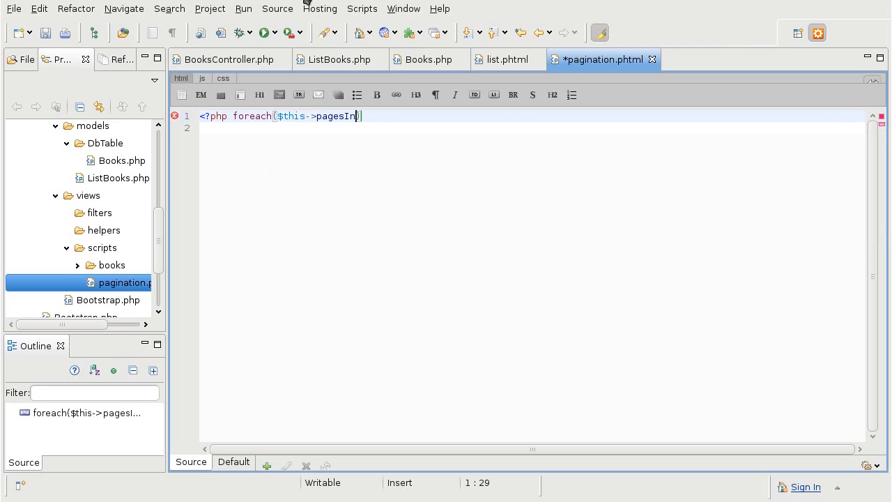
{"action": "type", "text": "Range as $"}
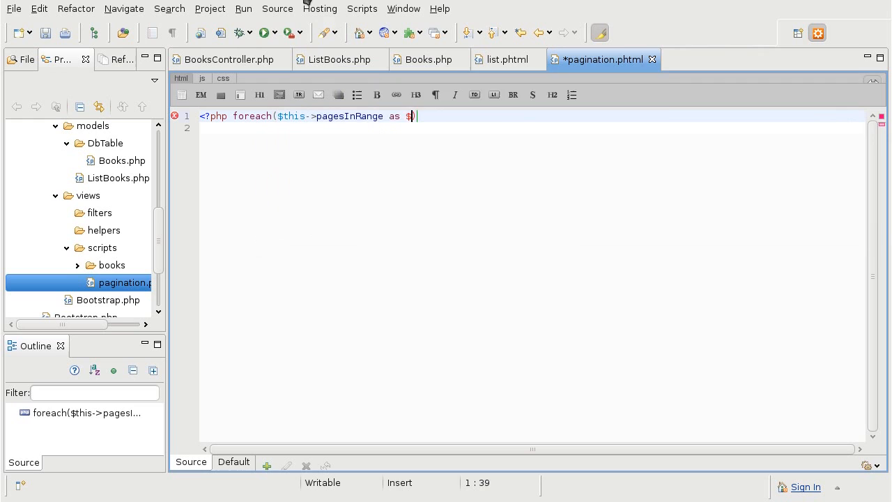
{"action": "type", "text": "page) {"}
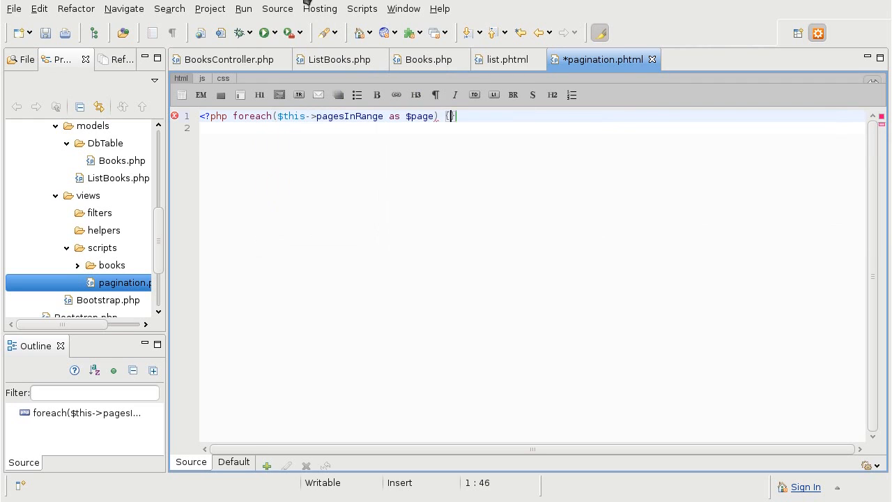
{"action": "type", "text": "echo $page;"}
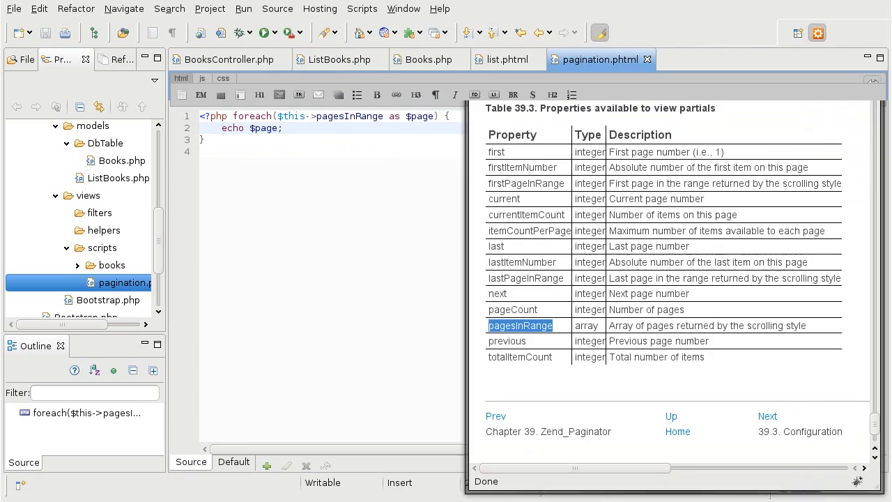
{"action": "left_click", "coordinate": [547, 59]}
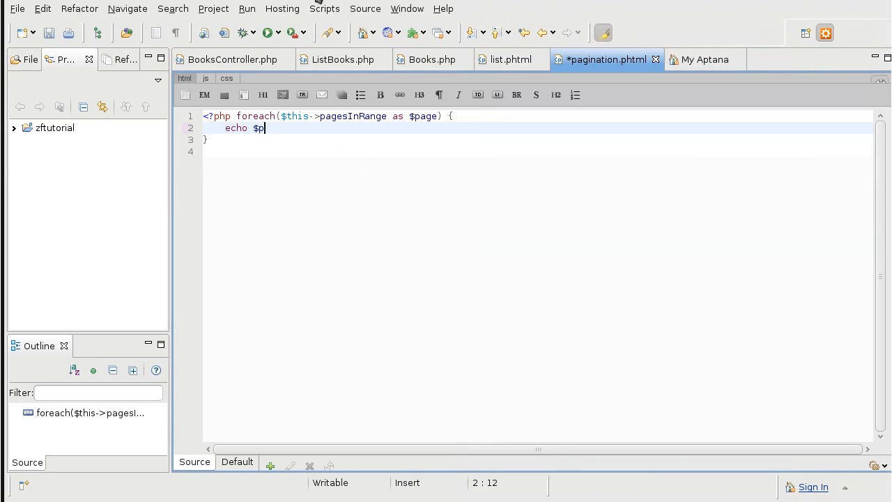
Step: Replace the echo with an <a href built from $this->url(array('page' => $page))
{"action": "key", "text": "BackSpace"}
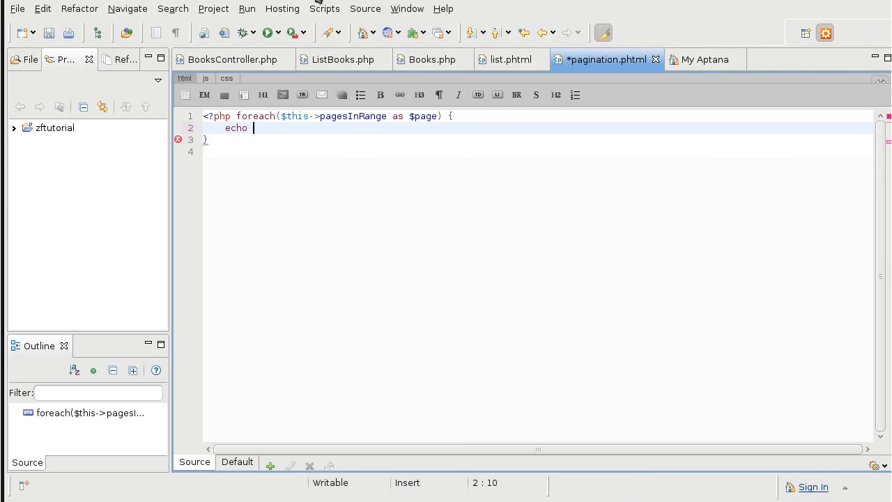
{"action": "type", "text": "'<a hr"}
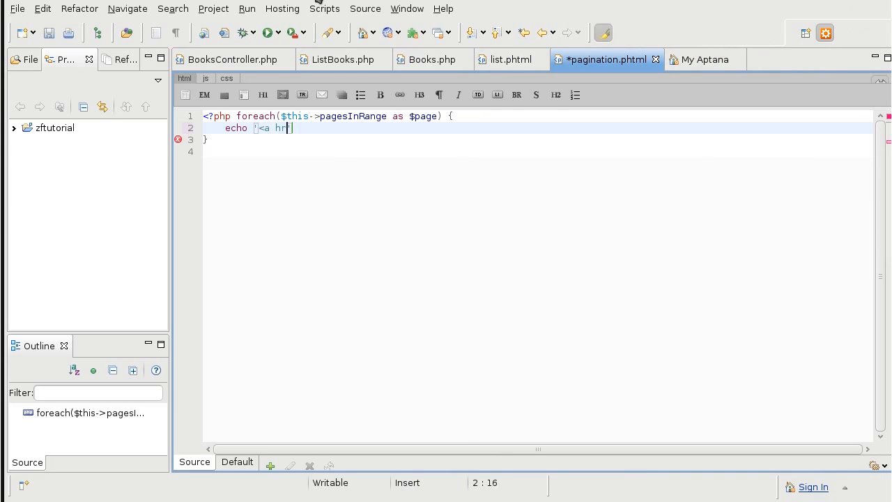
{"action": "type", "text": "ef=\""}
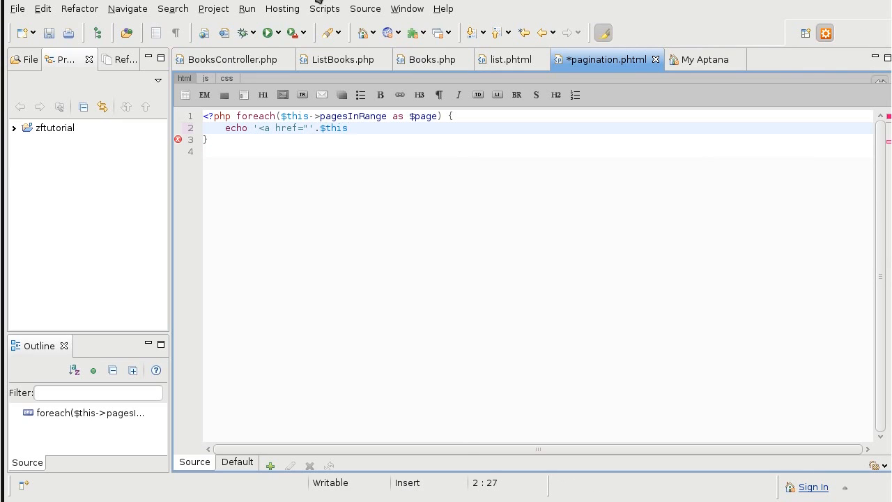
{"action": "type", "text": "->"}
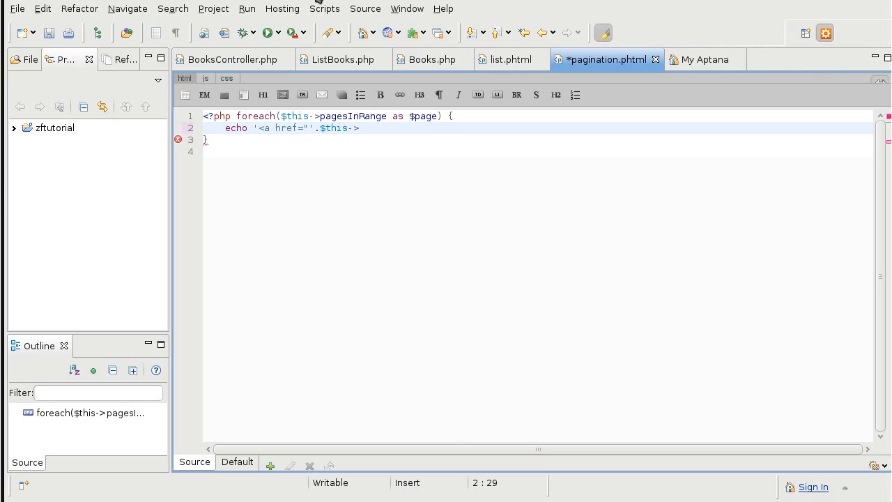
{"action": "type", "text": "url"}
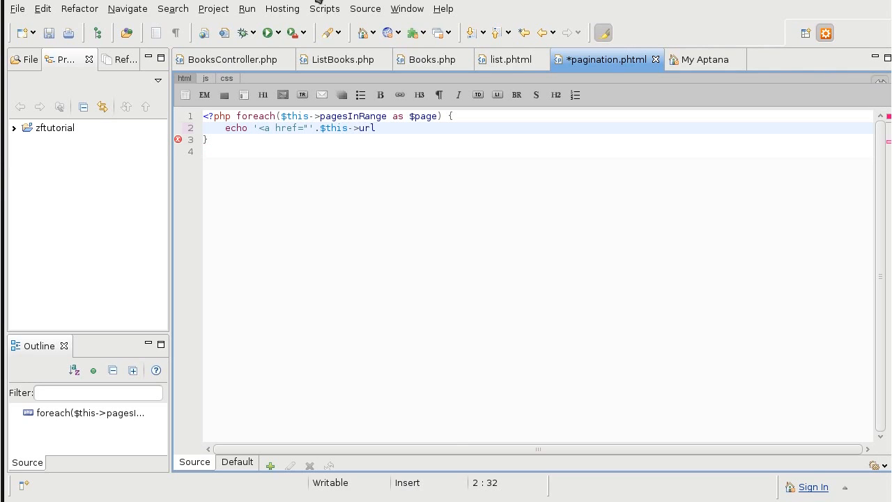
{"action": "type", "text": "(array("}
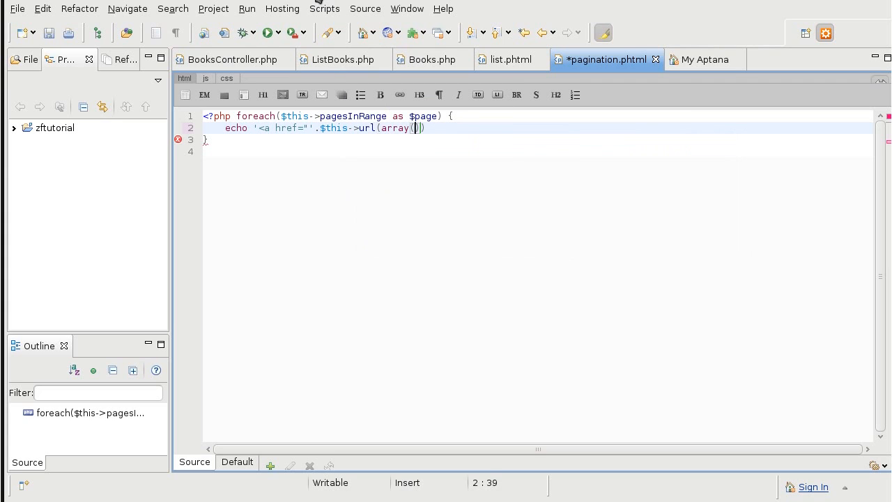
{"action": "type", "text": "'page' ="}
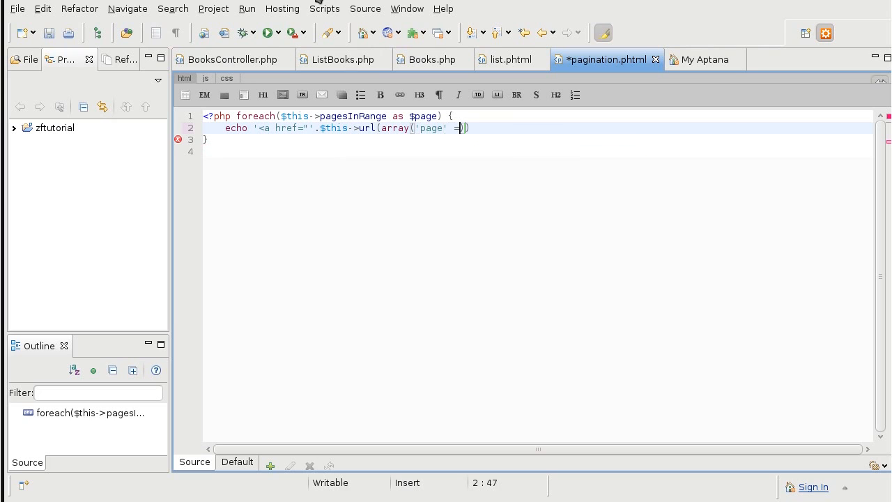
{"action": "type", "text": ">"}
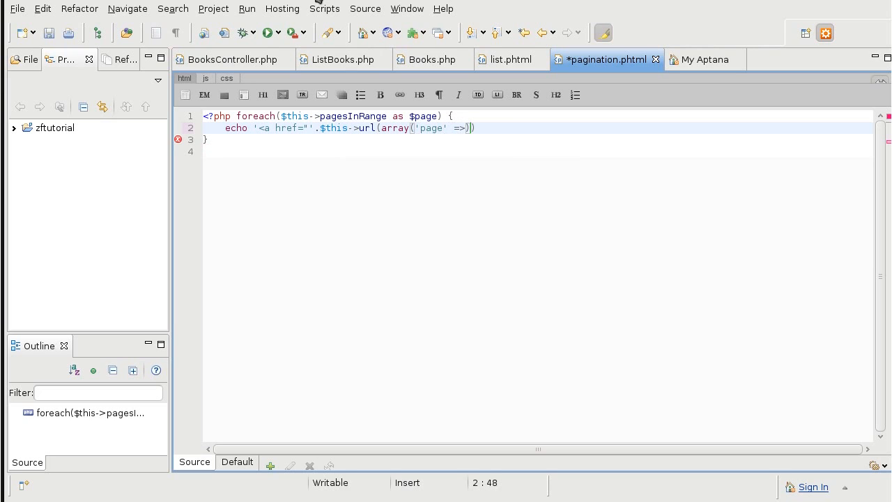
{"action": "type", "text": "$page"}
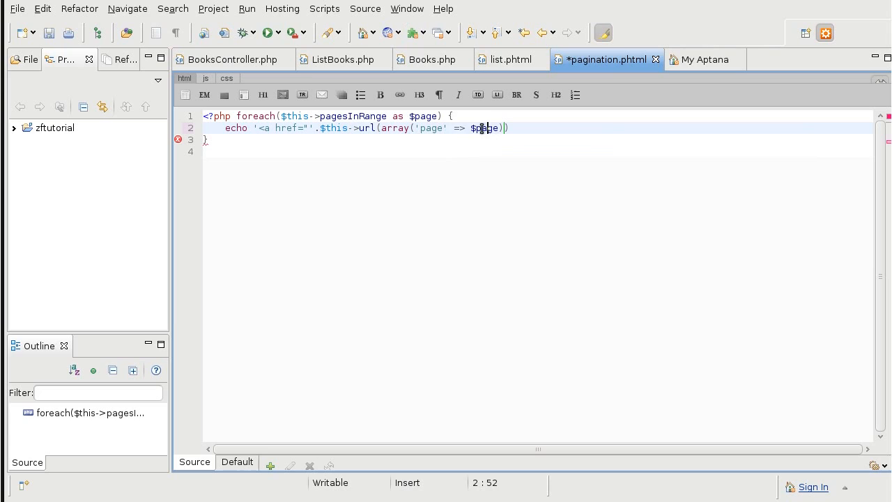
{"action": "key", "text": "Left"}
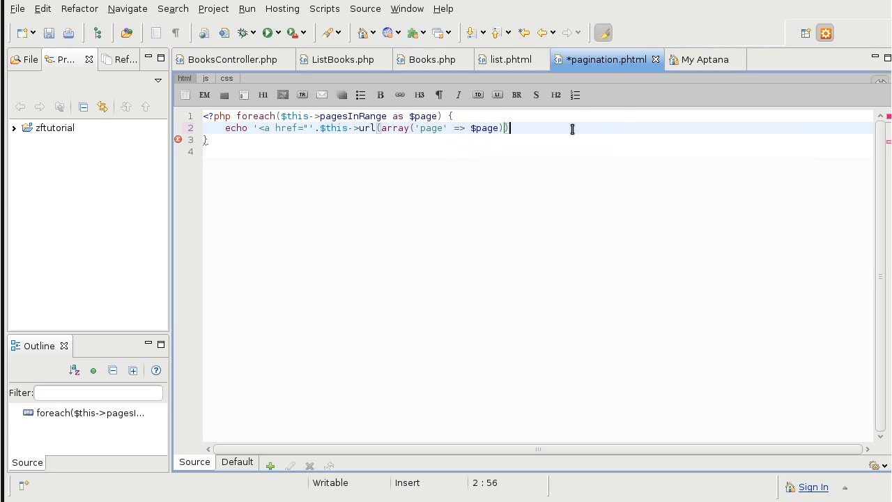
Step: Close the anchor so each link shows its page number as '">'.$page.'</a>';
{"action": "type", "text": "."}
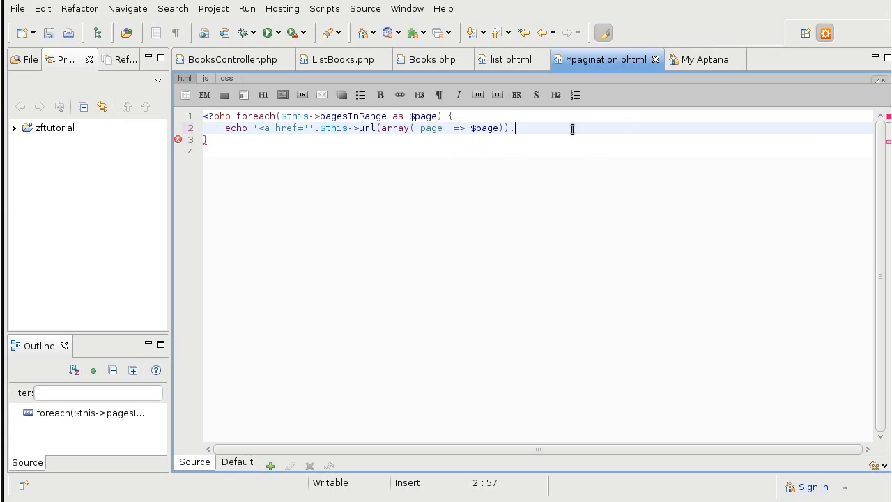
{"action": "type", "text": "["}
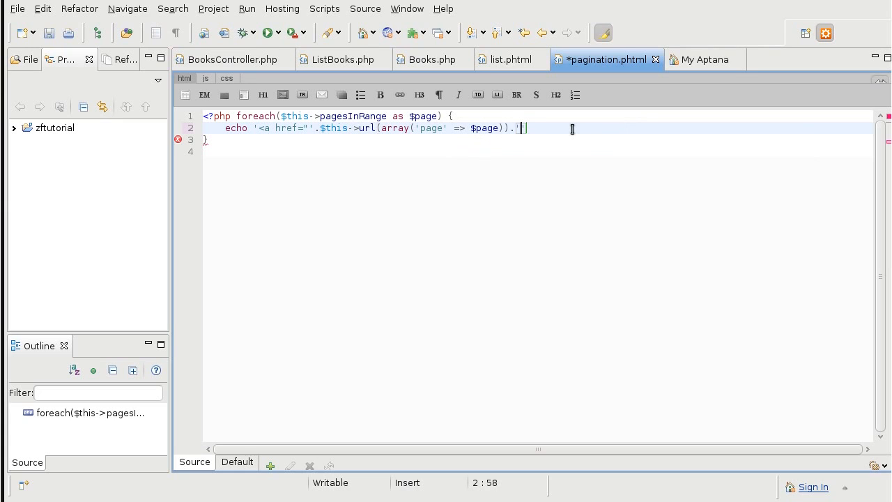
{"action": "type", "text": "\">"}
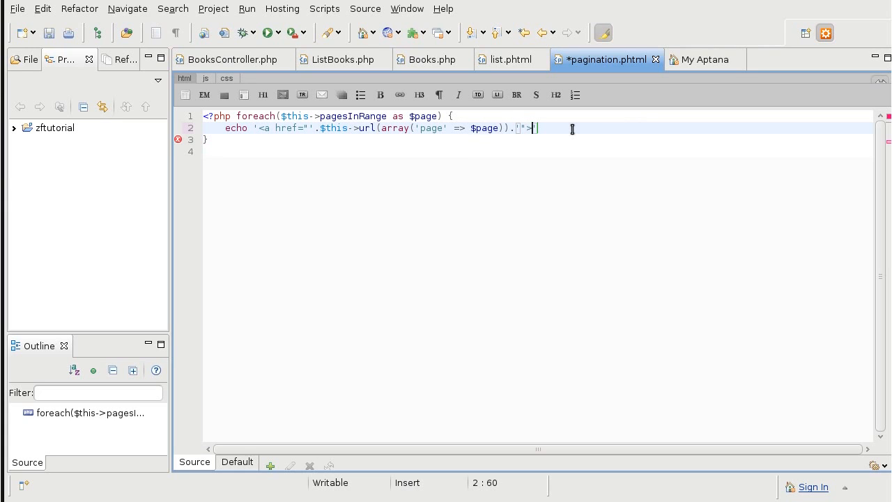
{"action": "type", "text": "'."}
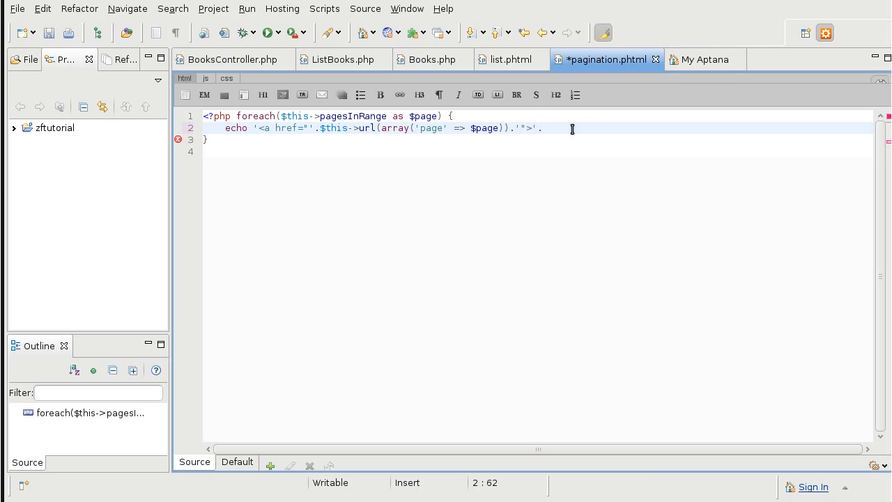
{"action": "type", "text": "$"}
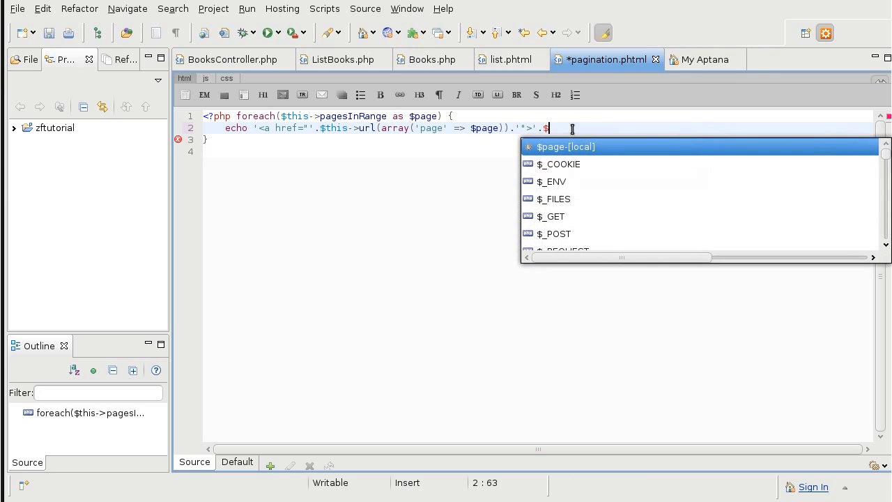
{"action": "type", "text": "page"}
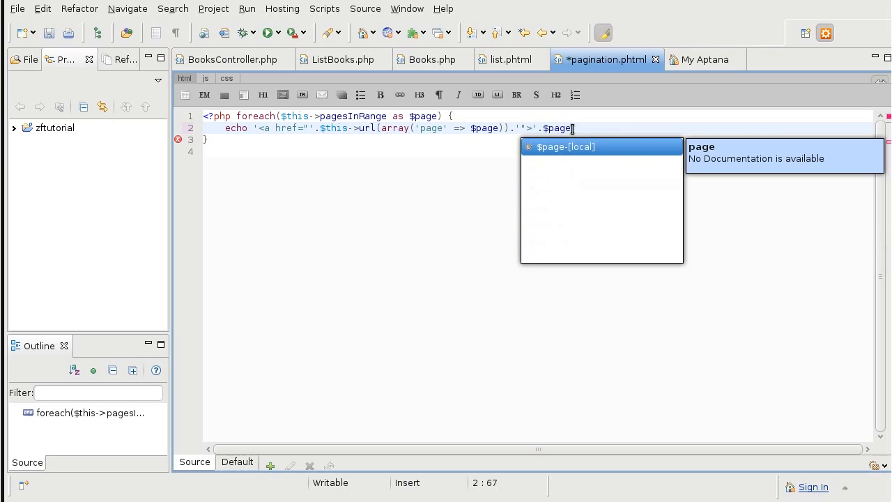
{"action": "key", "text": "Escape"}
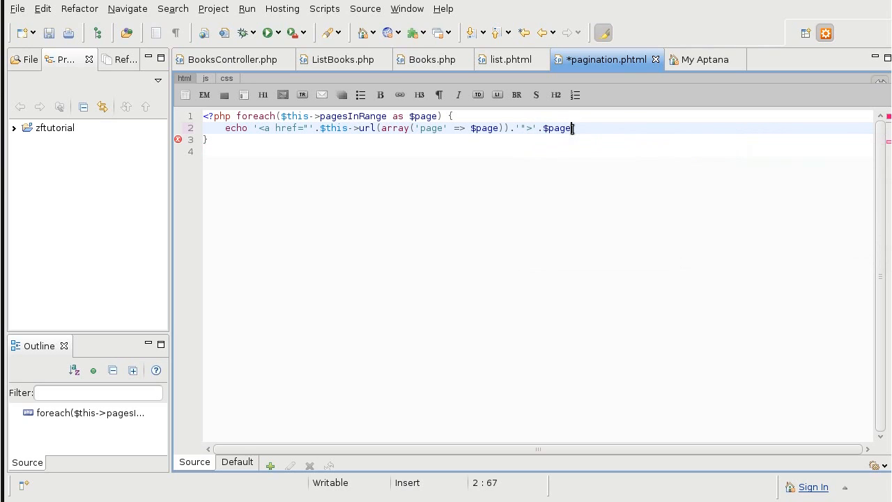
{"action": "type", "text": "."}
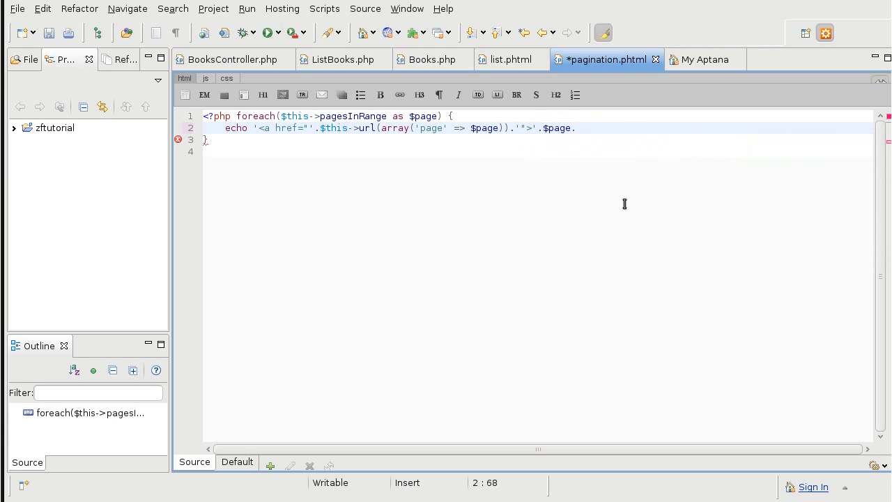
{"action": "type", "text": "\""}
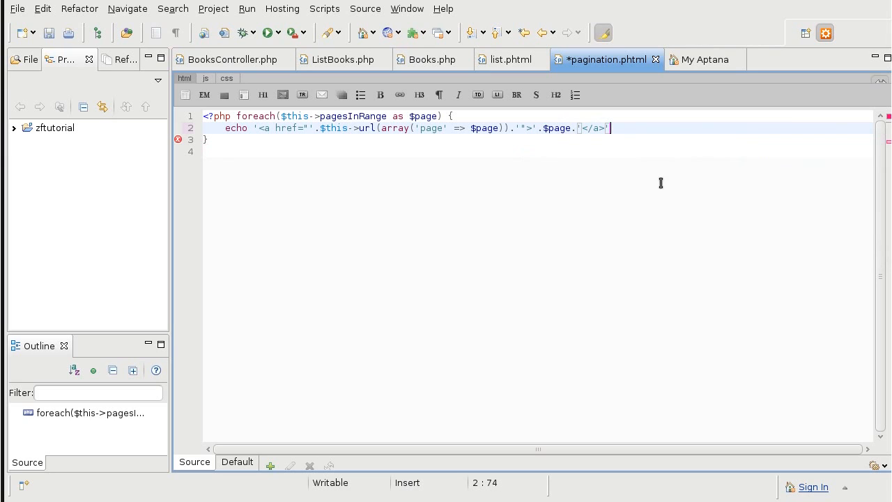
{"action": "type", "text": ";"}
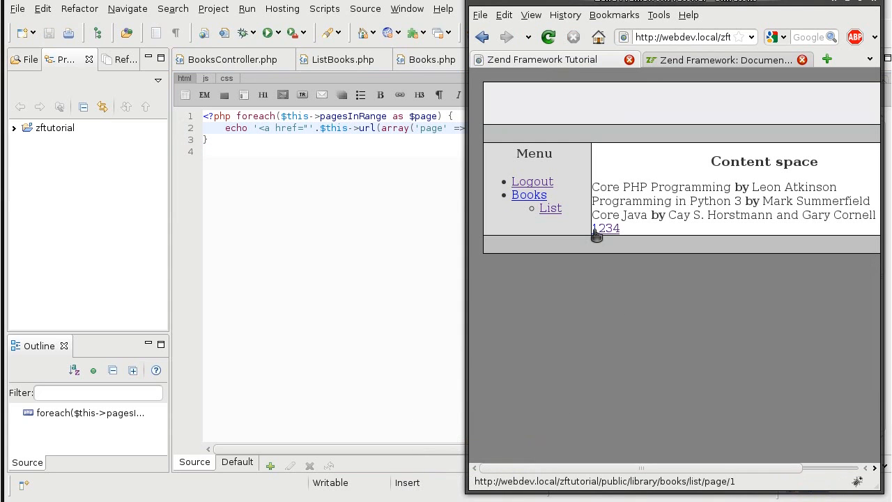
Step: Follow a page-number link under the book list to show another page of results
{"action": "left_click", "coordinate": [599, 228]}
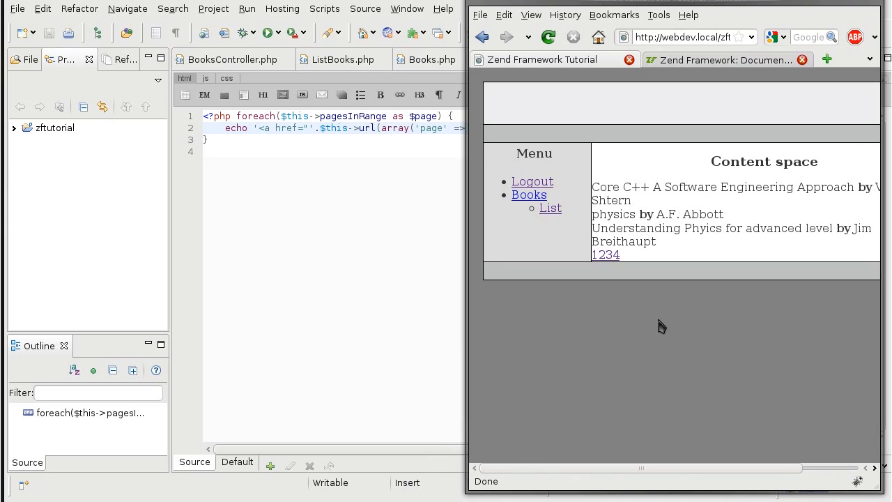
{"action": "mouse_move", "coordinate": [612, 254]}
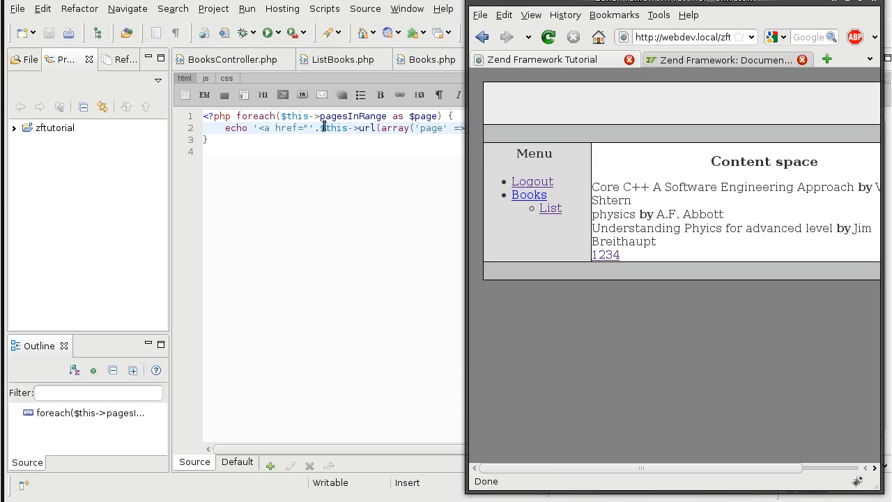
{"action": "mouse_move", "coordinate": [723, 68]}
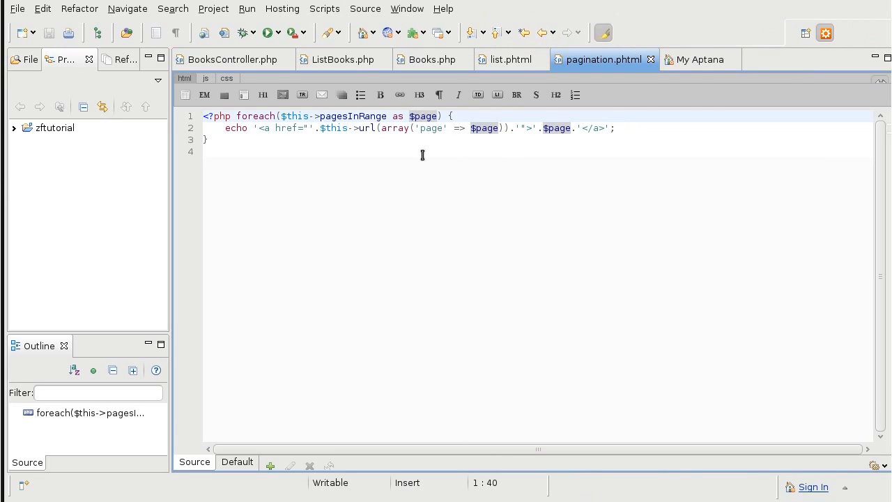
Step: Wrap the link in if($this->current != $page), else echo $page as plain text
{"action": "left_click", "coordinate": [453, 116]}
{"action": "type", "text": "if($this"}
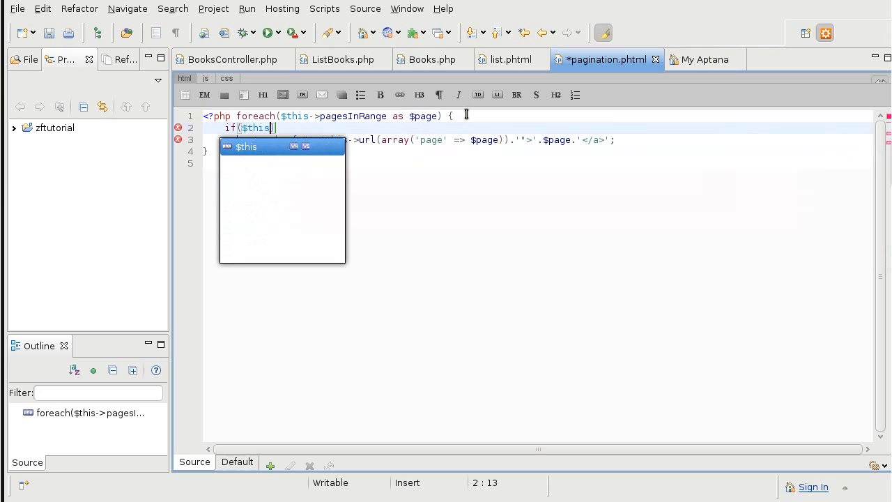
{"action": "type", "text": "->cur"}
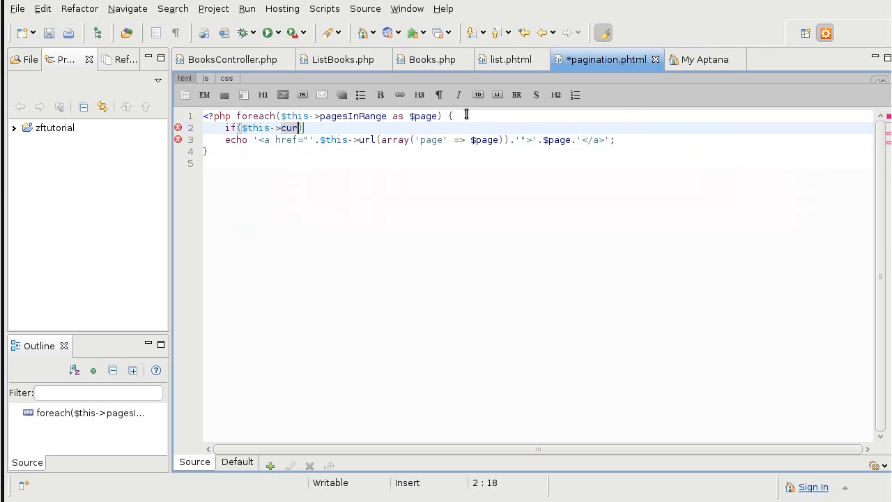
{"action": "type", "text": "rent !="}
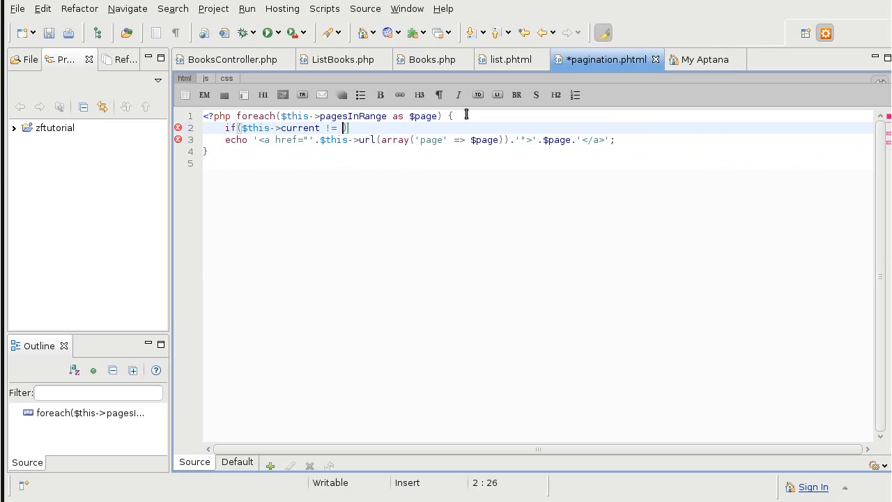
{"action": "type", "text": "$page"}
{"action": "type", "text": "}"}
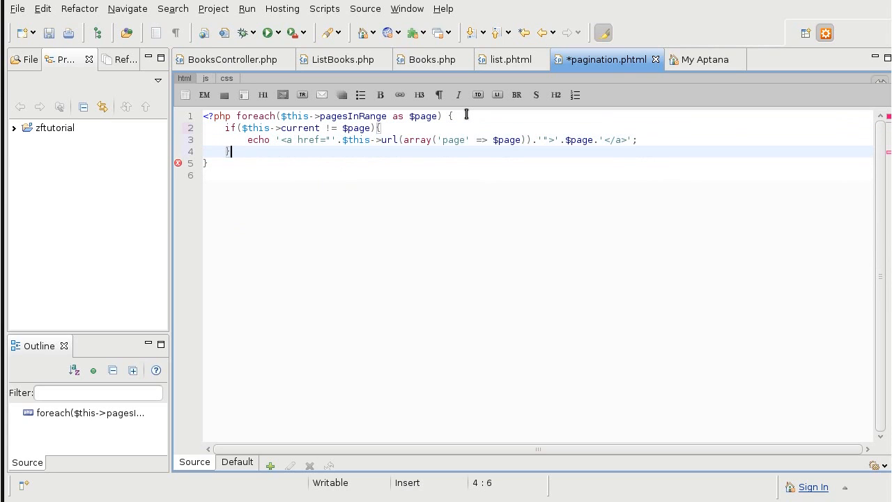
{"action": "type", "text": "else {"}
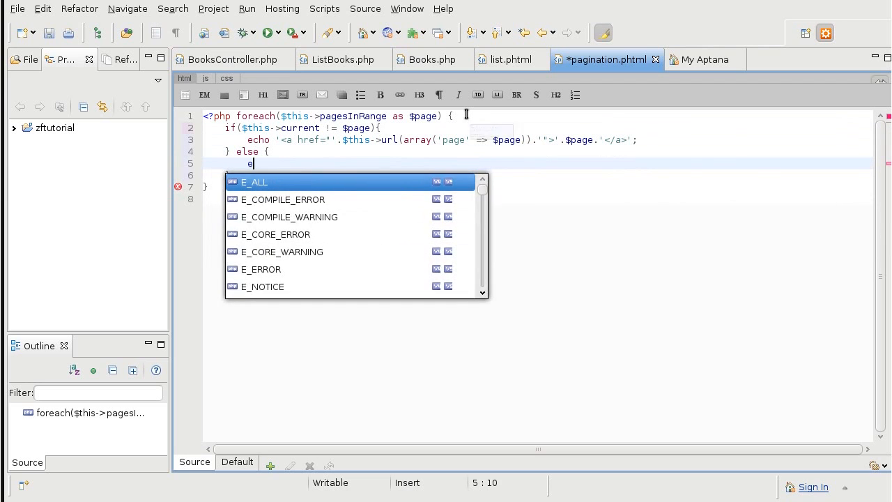
{"action": "type", "text": "cho $page;"}
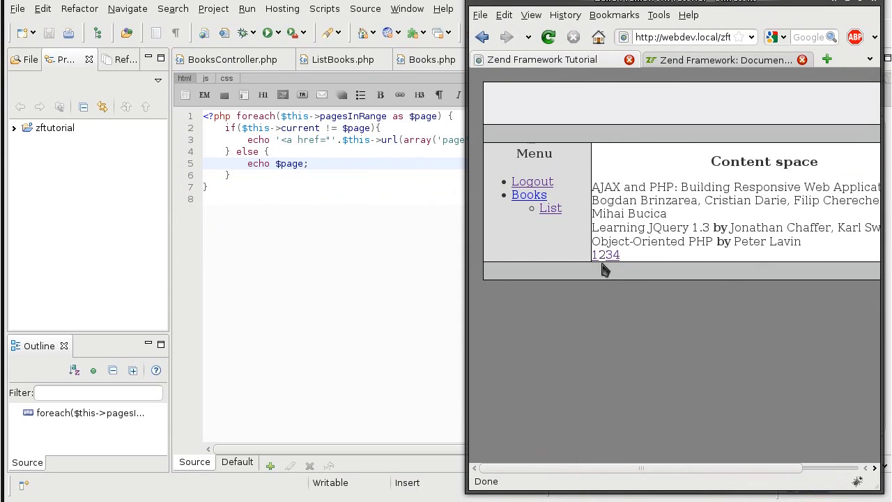
Step: Reload the book list to see the current page unlinked, then go to page 3
{"action": "left_click", "coordinate": [605, 254]}
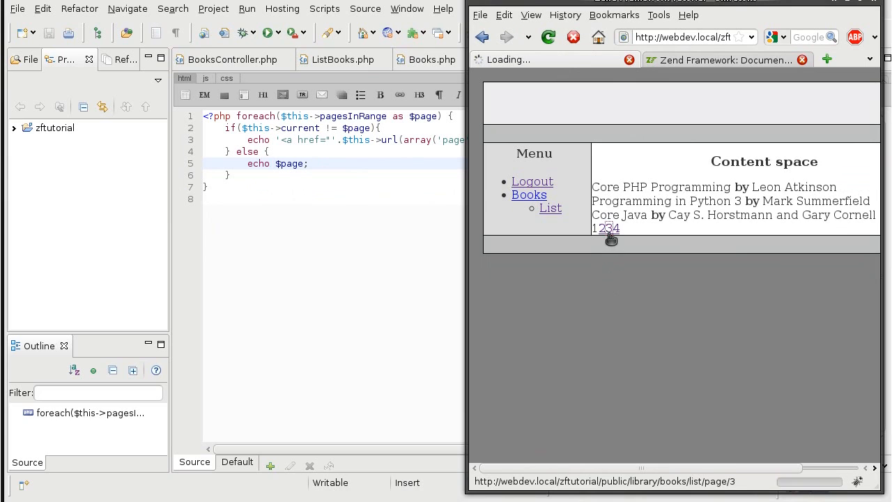
{"action": "left_click", "coordinate": [616, 228]}
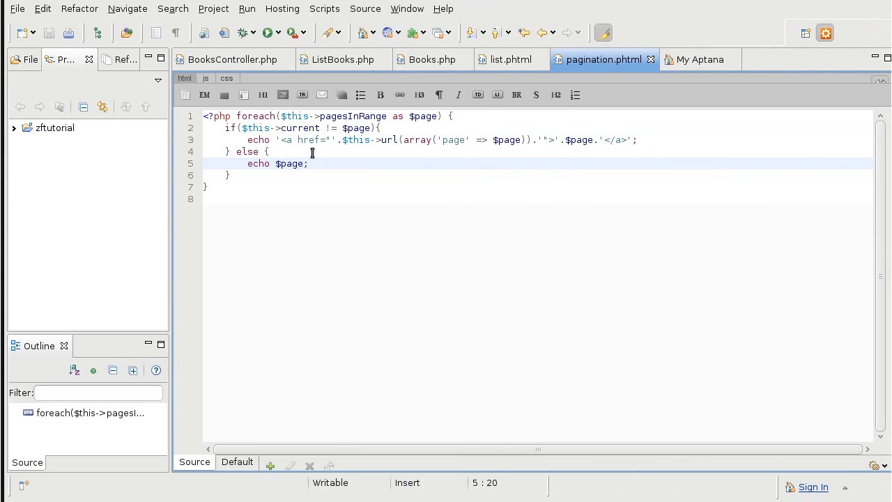
Step: Append a ' | ' separator after linked and plain page numbers and save the template
{"action": "left_click", "coordinate": [425, 140]}
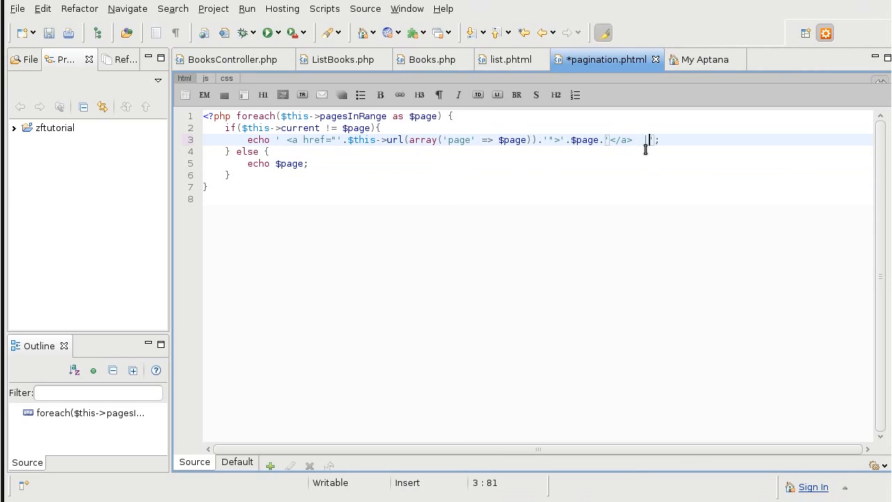
{"action": "key", "text": "ctrl+s"}
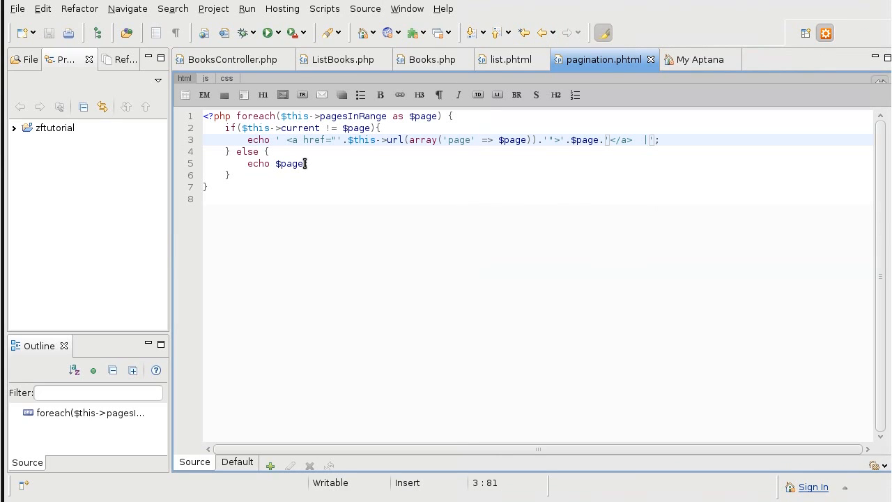
{"action": "type", "text": ";"}
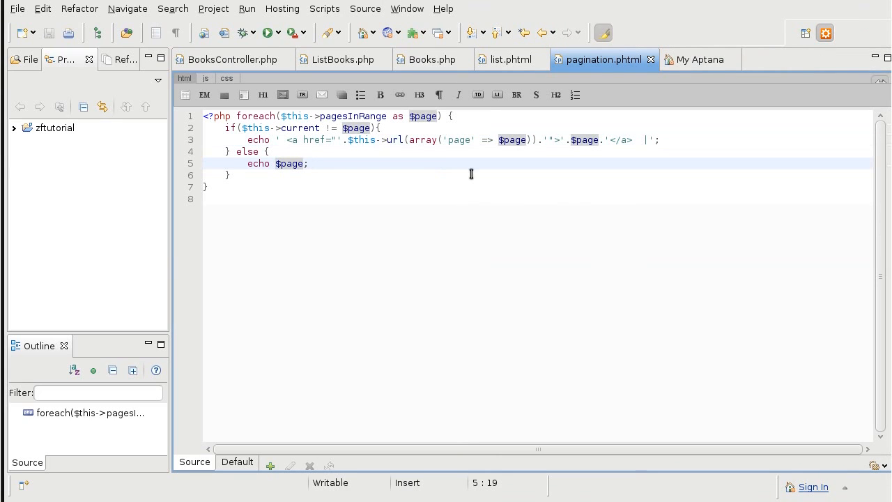
{"action": "type", "text": "."}
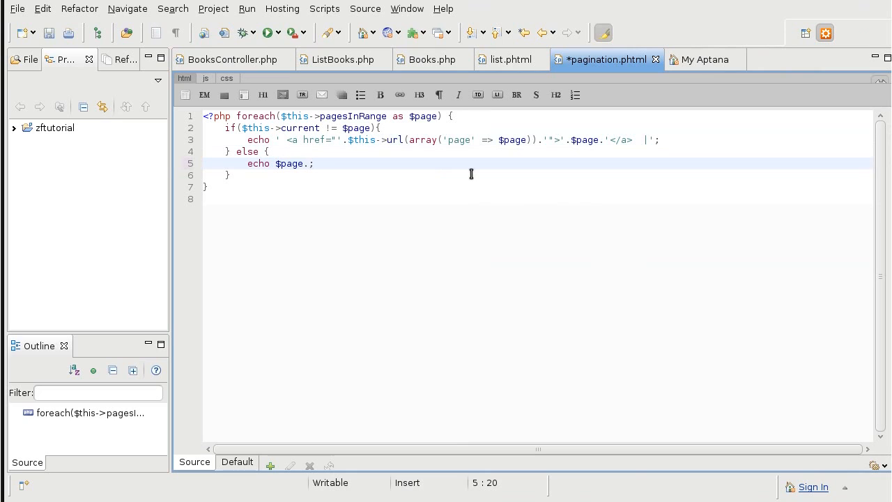
{"action": "type", "text": "''"}
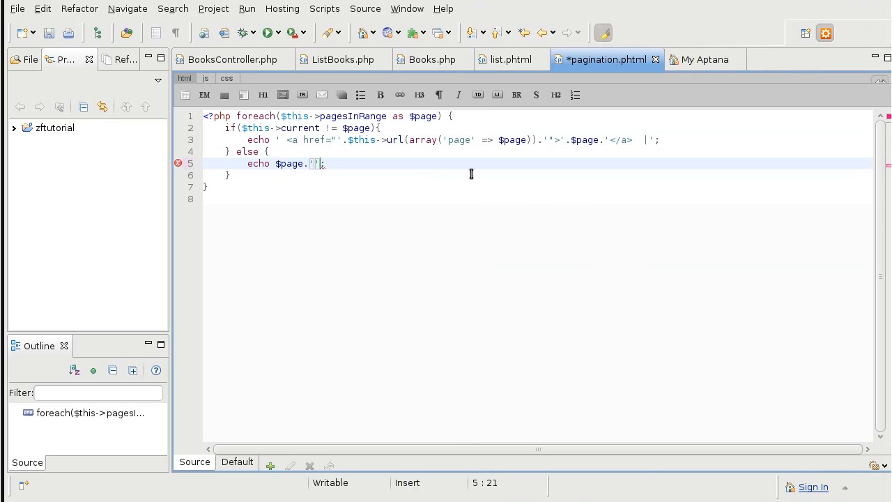
{"action": "type", "text": "|"}
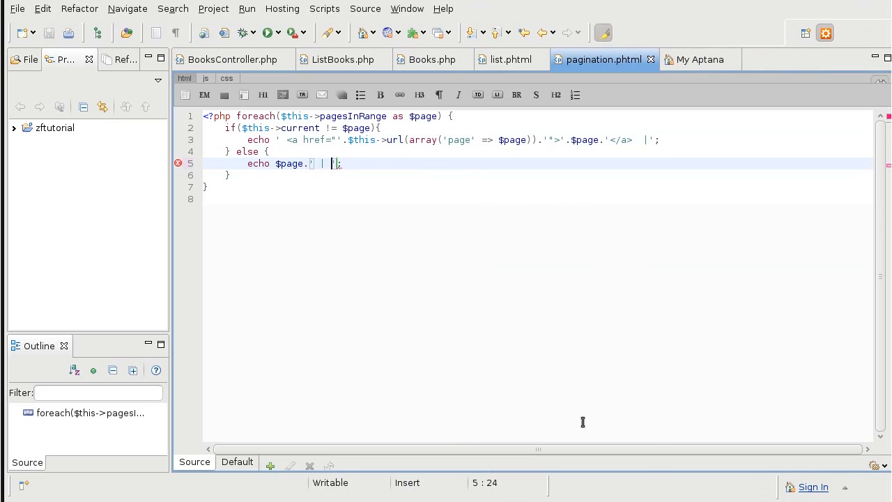